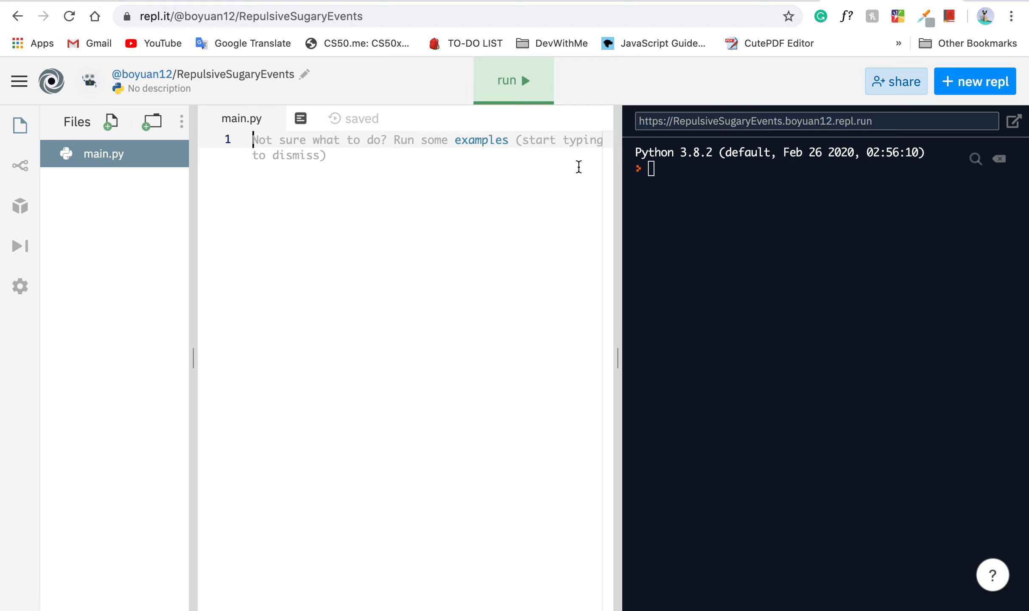
# Type a # comment: < (less than), > (greater than), = (equal), <= and >=.
pyautogui.write('#')
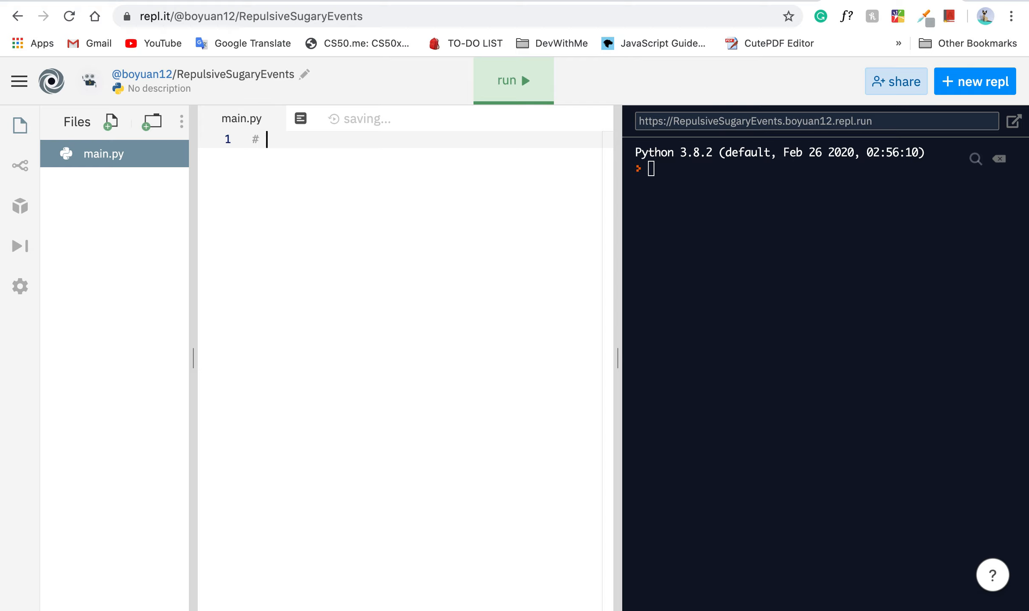
pyautogui.write('<')
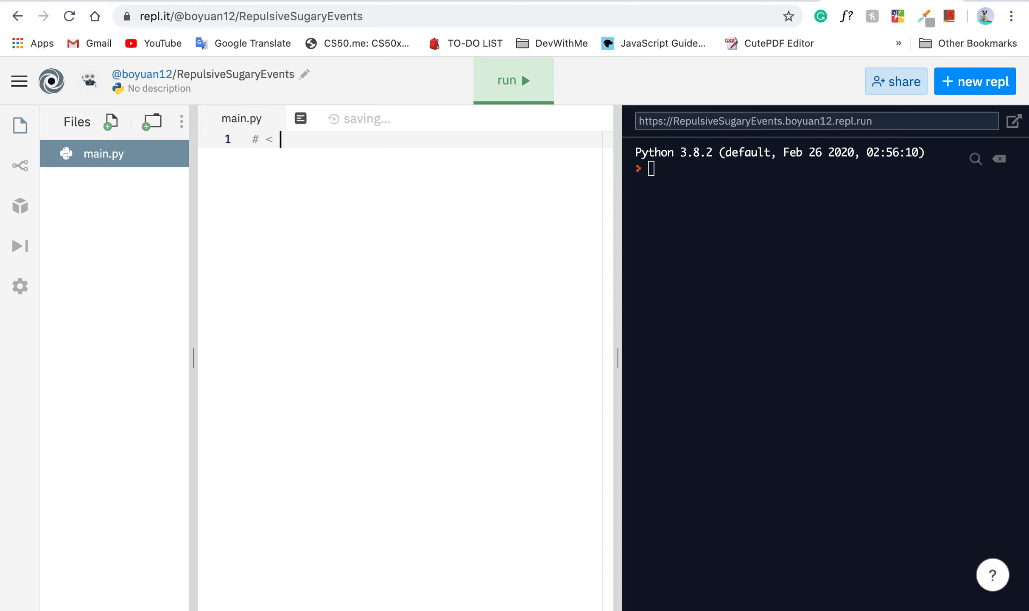
pyautogui.write('(less')
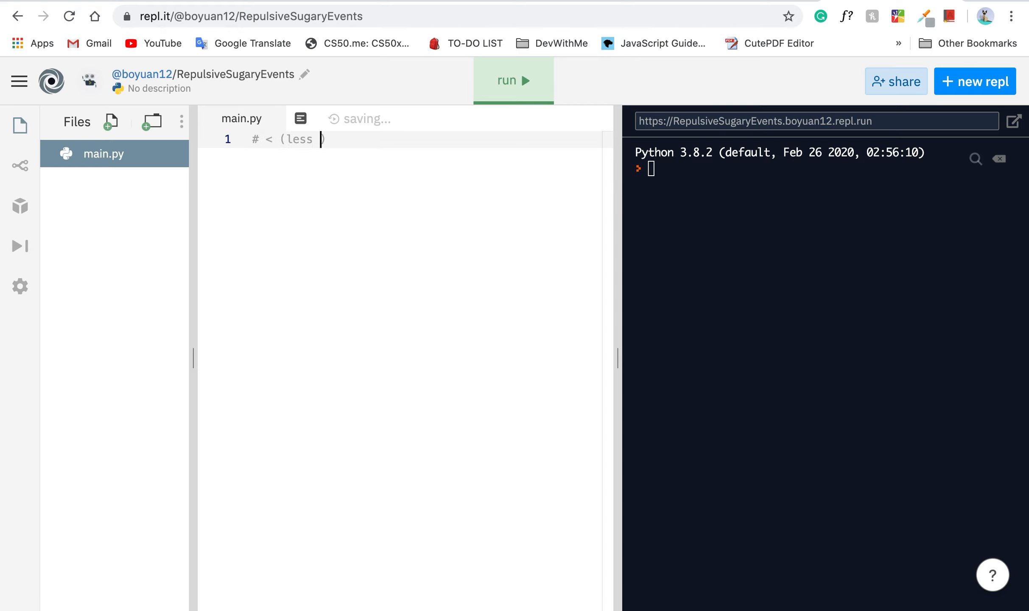
pyautogui.write('than), >')
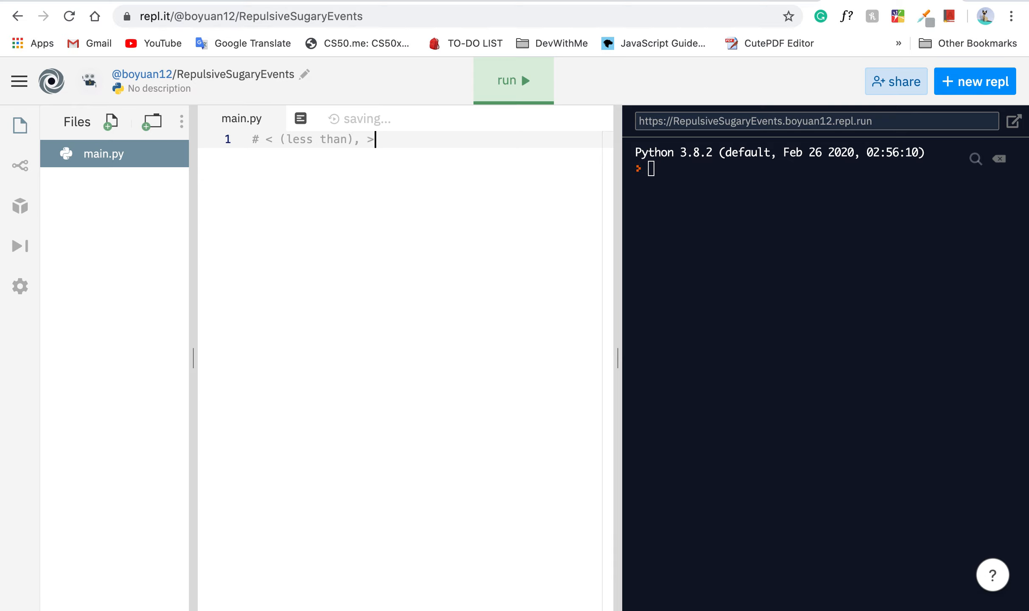
pyautogui.write('(greater than)')
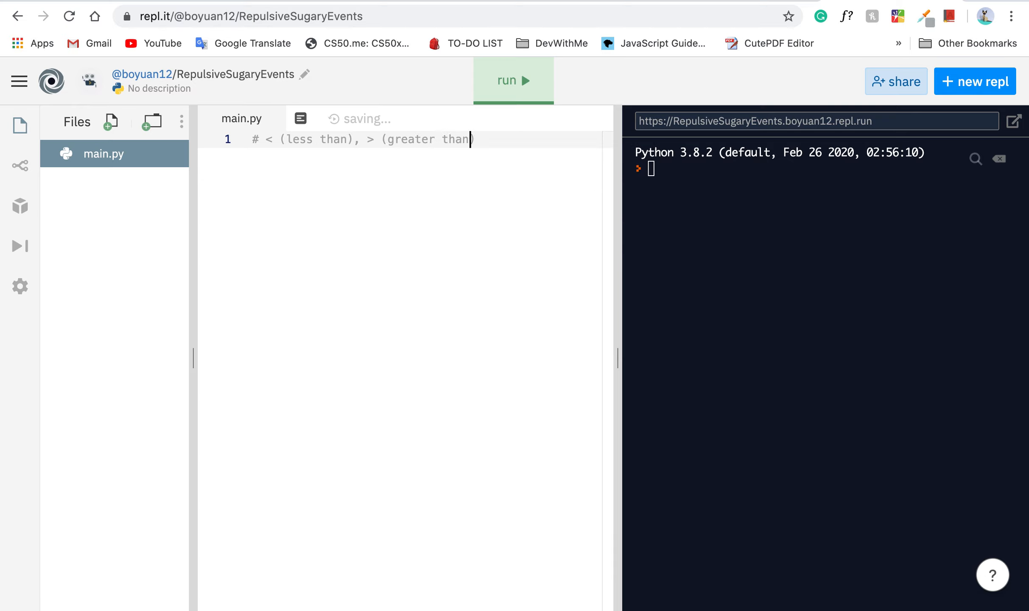
pyautogui.write(', =')
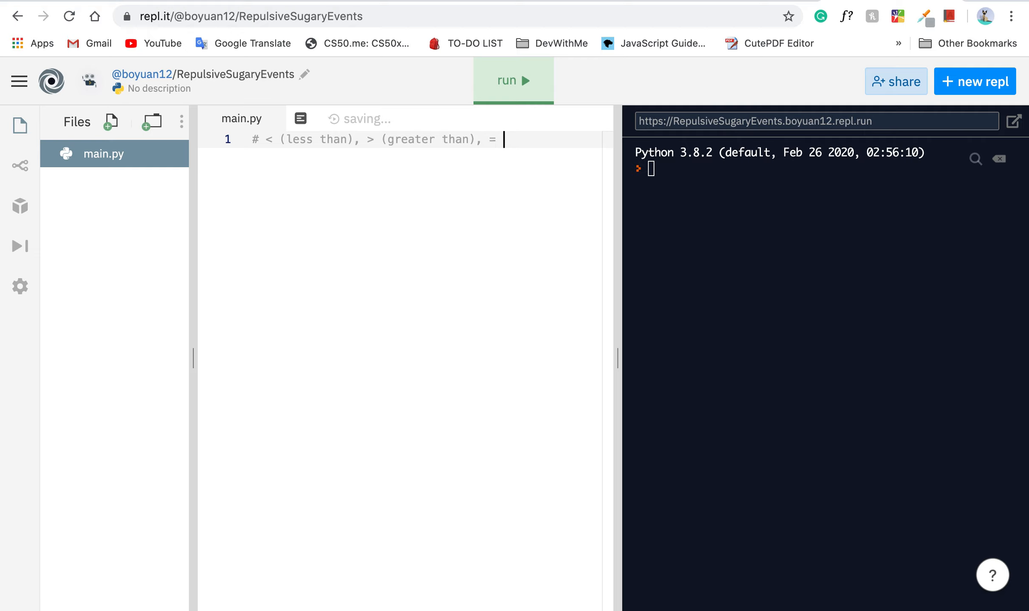
pyautogui.write('(equal)')
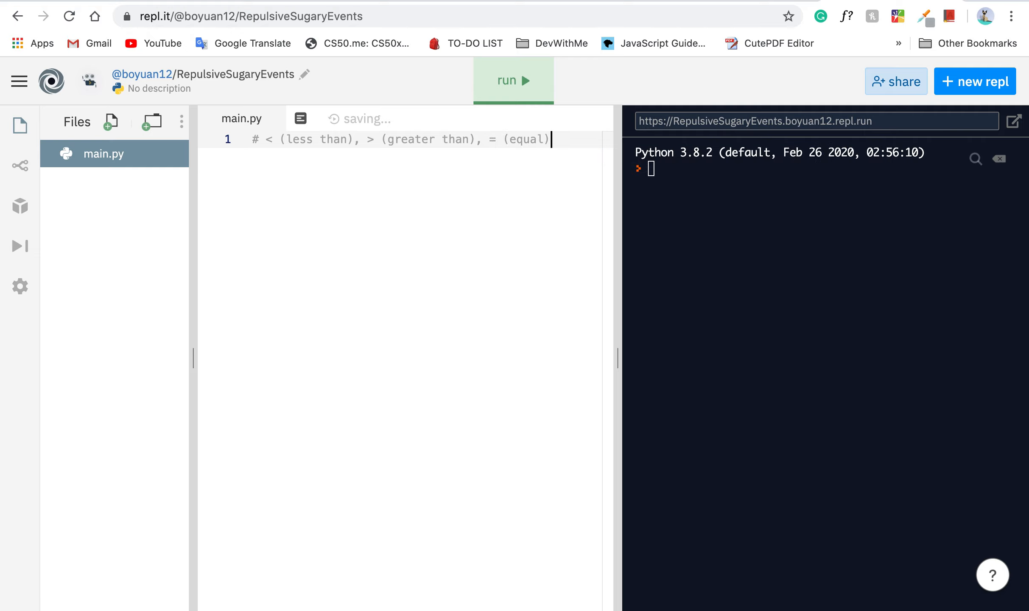
pyautogui.write(', <= (less than or eq')
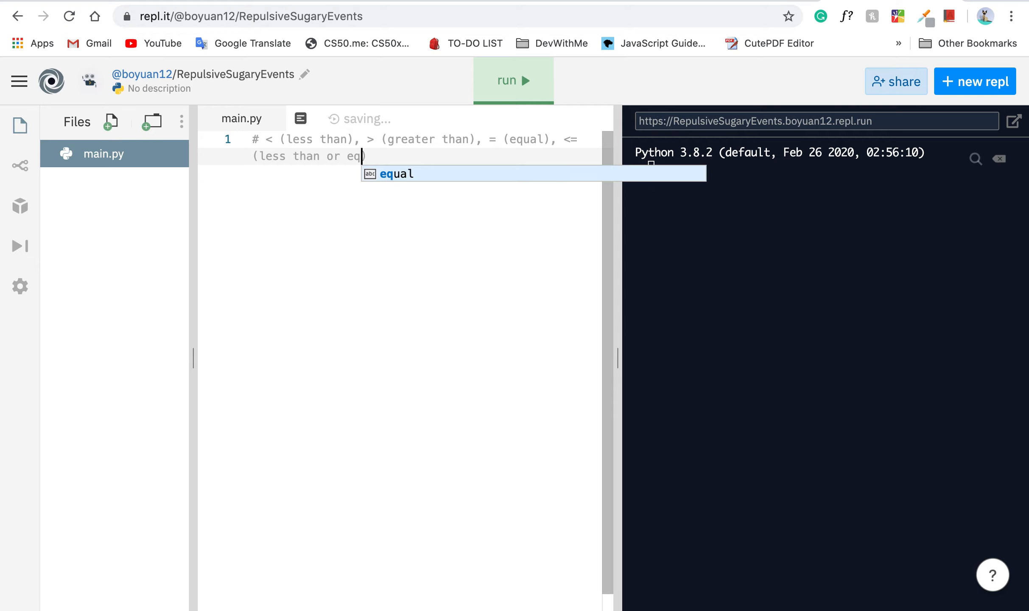
pyautogui.write('ual to),')
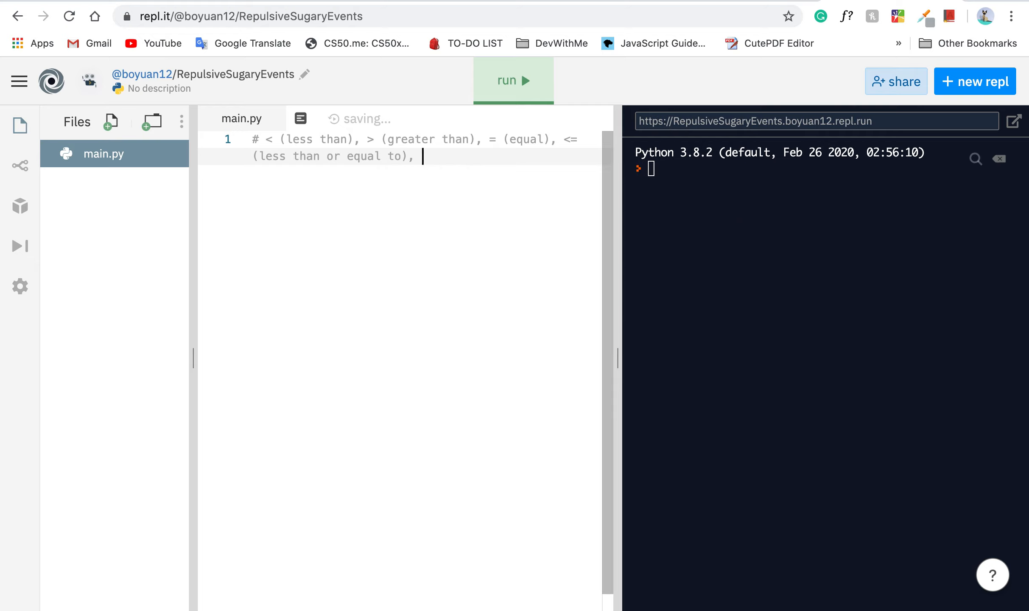
pyautogui.write('>= (greater than or equal to)')
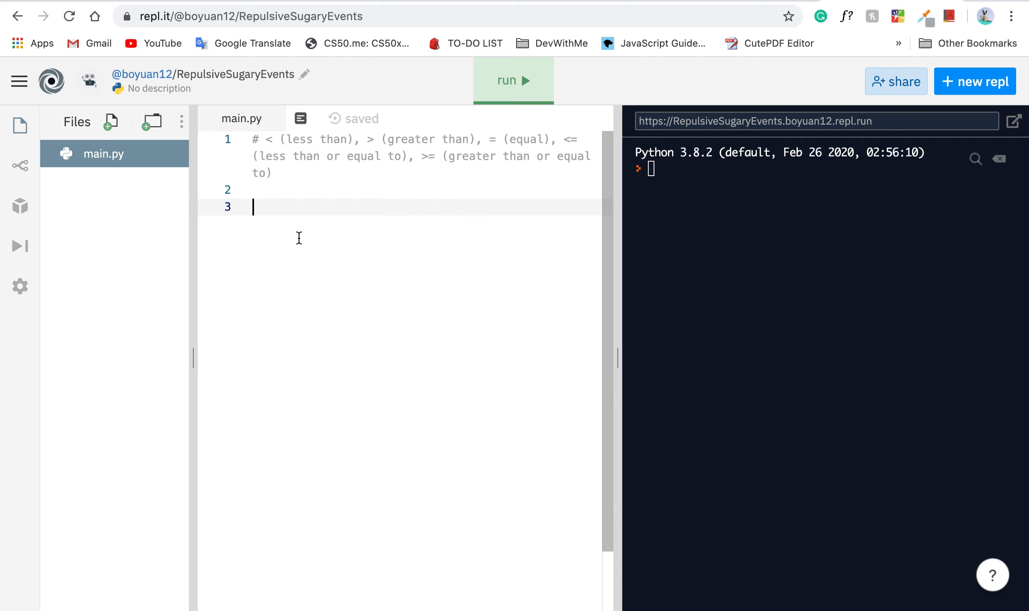
# Write a # comment line with examples 1 < 2, 2 > 1, 2 = 2, 2 <= 3, 3 >= 2.
pyautogui.write('#')
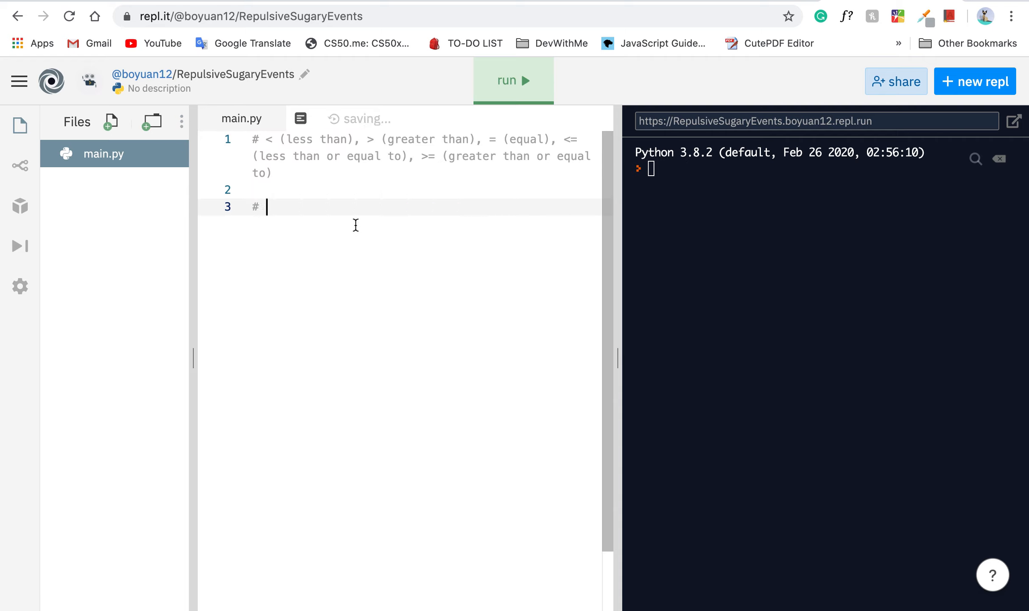
pyautogui.write('1 < 2,')
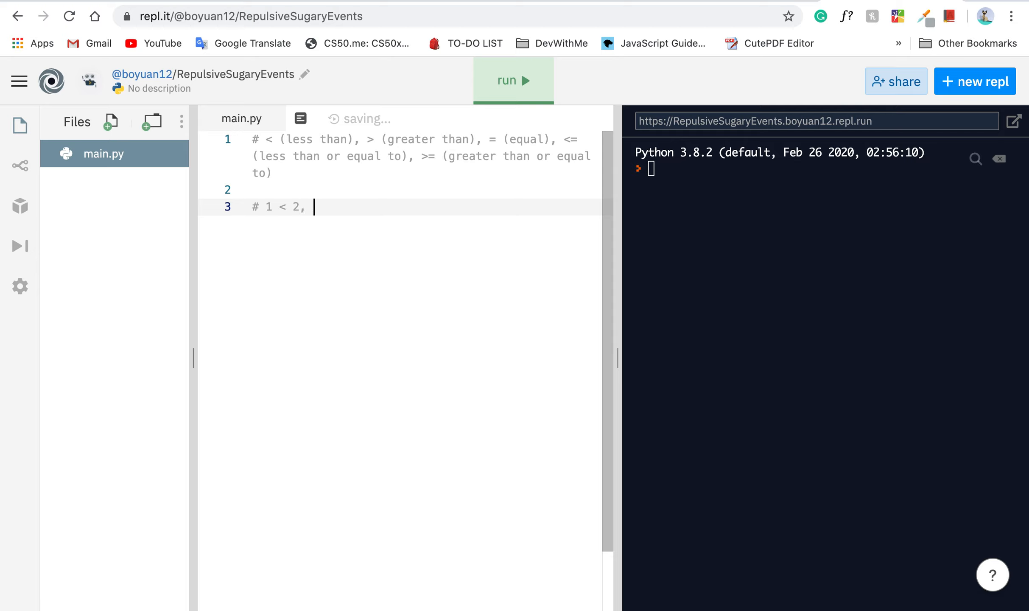
pyautogui.write('2 > 1, 2 = 2,')
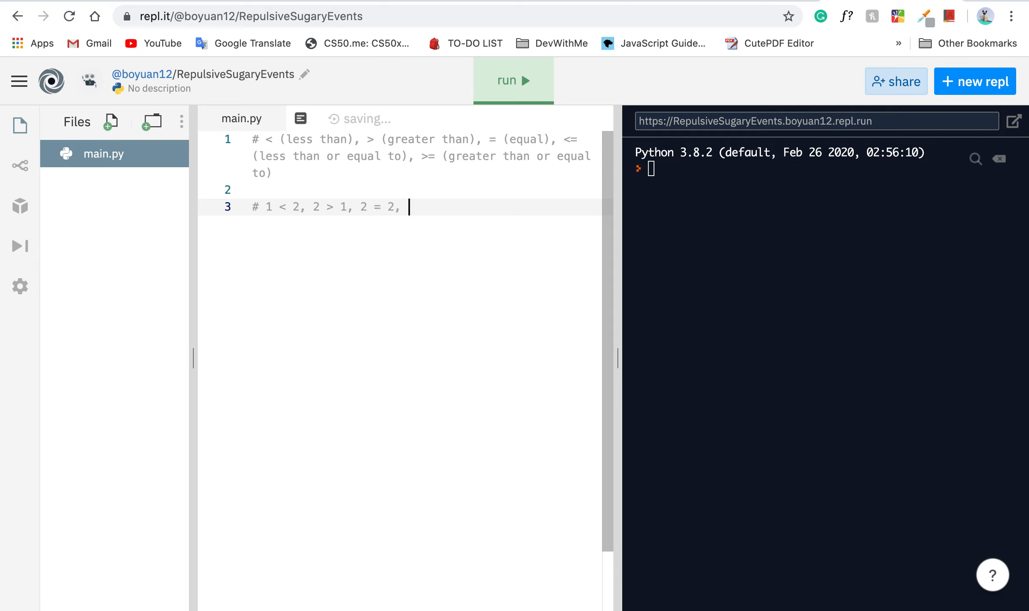
pyautogui.write('2 <=')
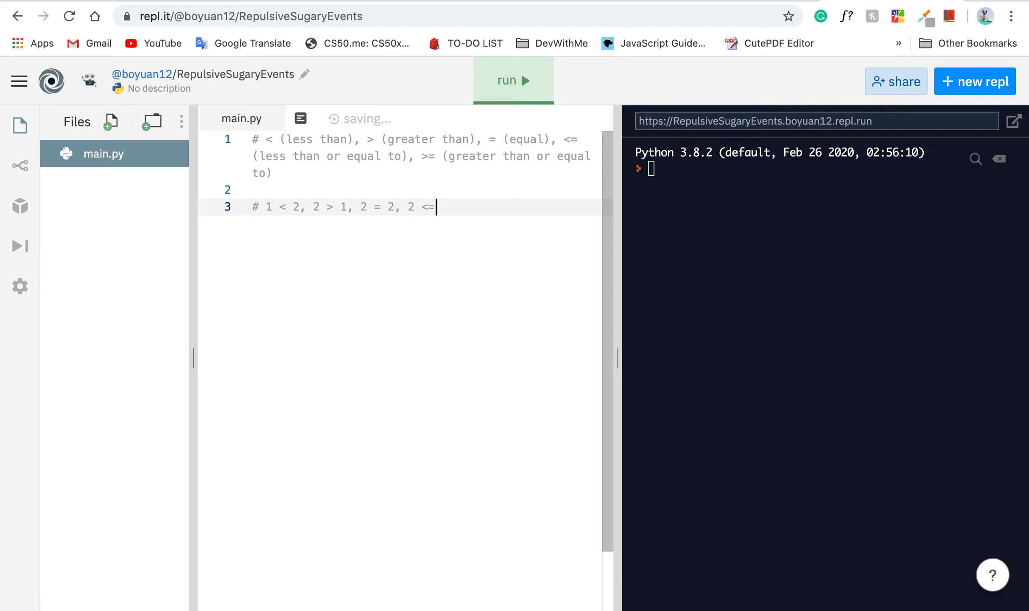
pyautogui.write('1')
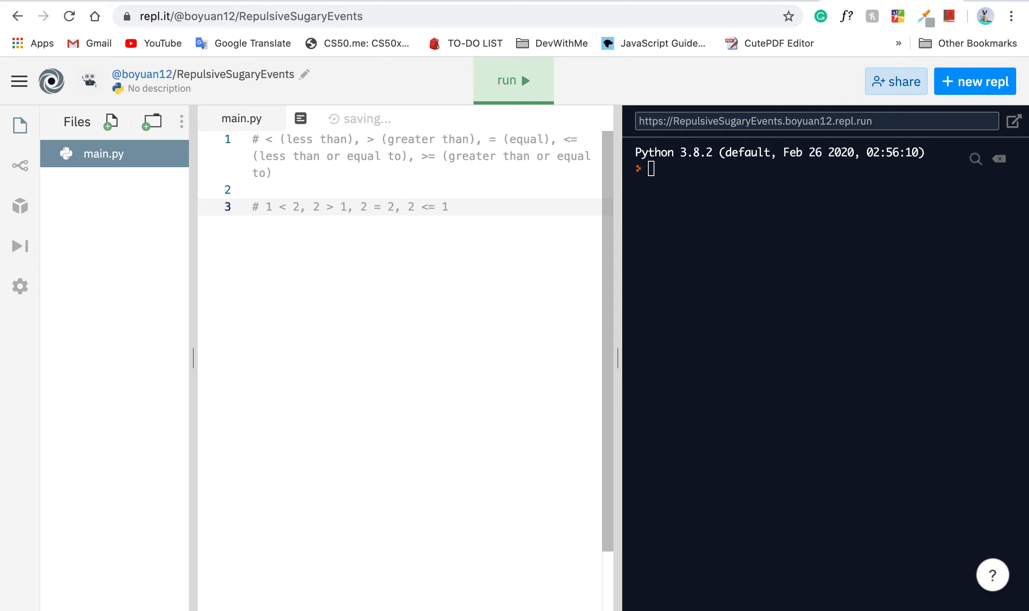
pyautogui.write('3,')
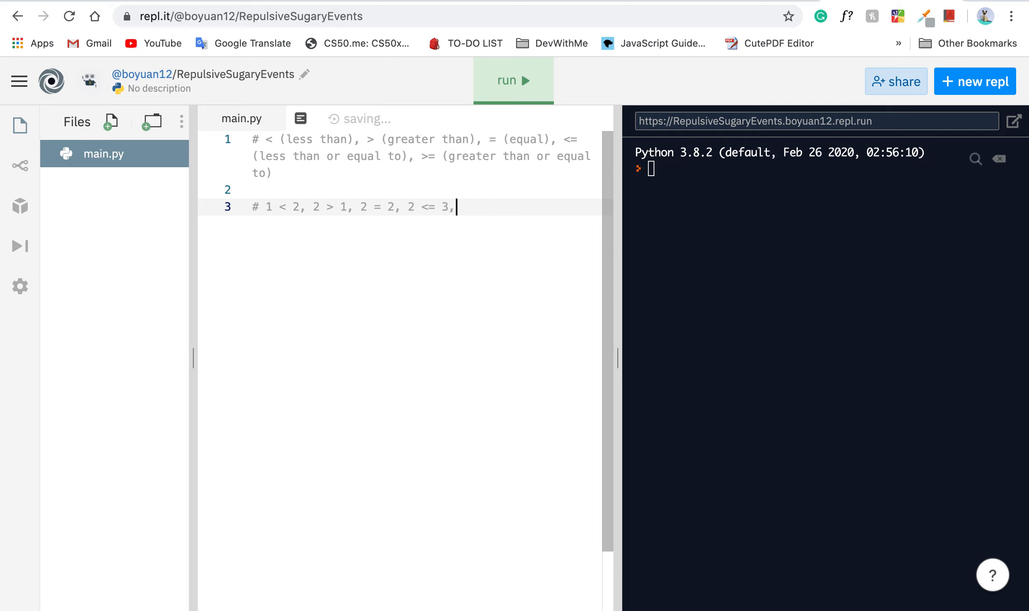
pyautogui.write('4')
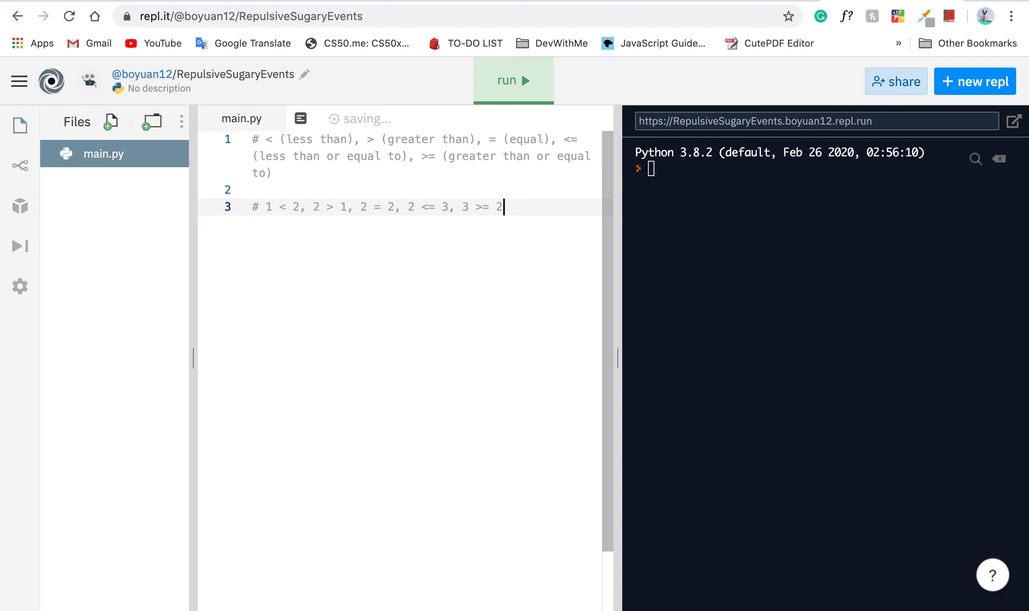
pyautogui.press('Enter')
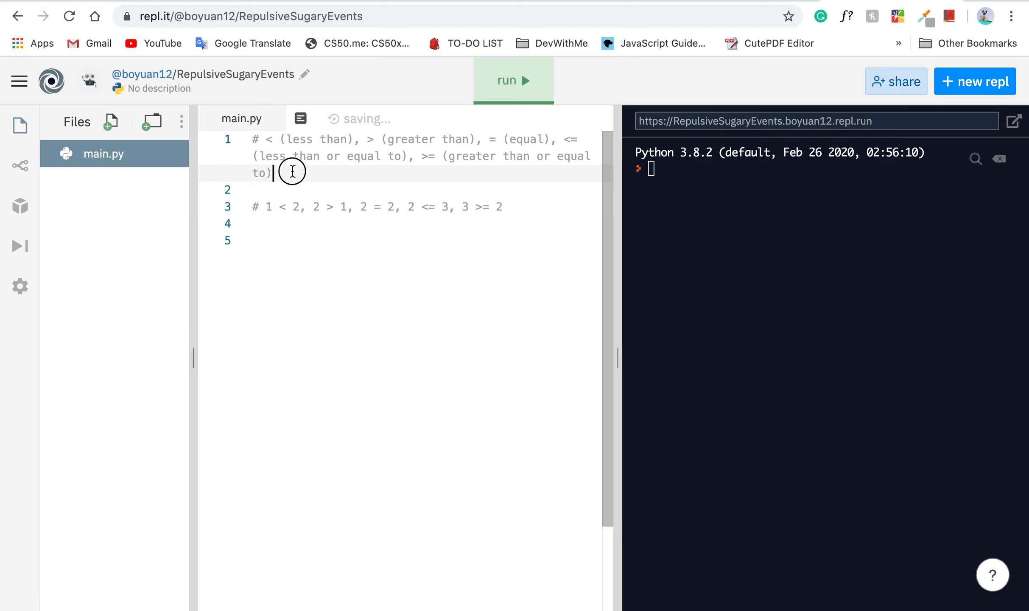
# Append '!= (not equal to)' to line 1 and ', 2 != 3' to the examples line.
pyautogui.write('!=')
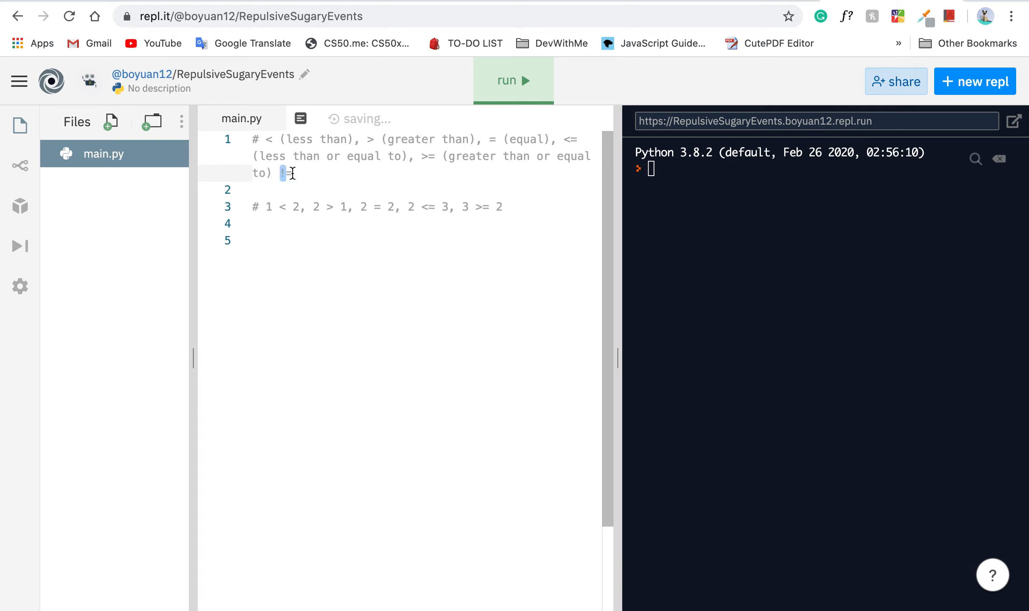
pyautogui.write('!=')
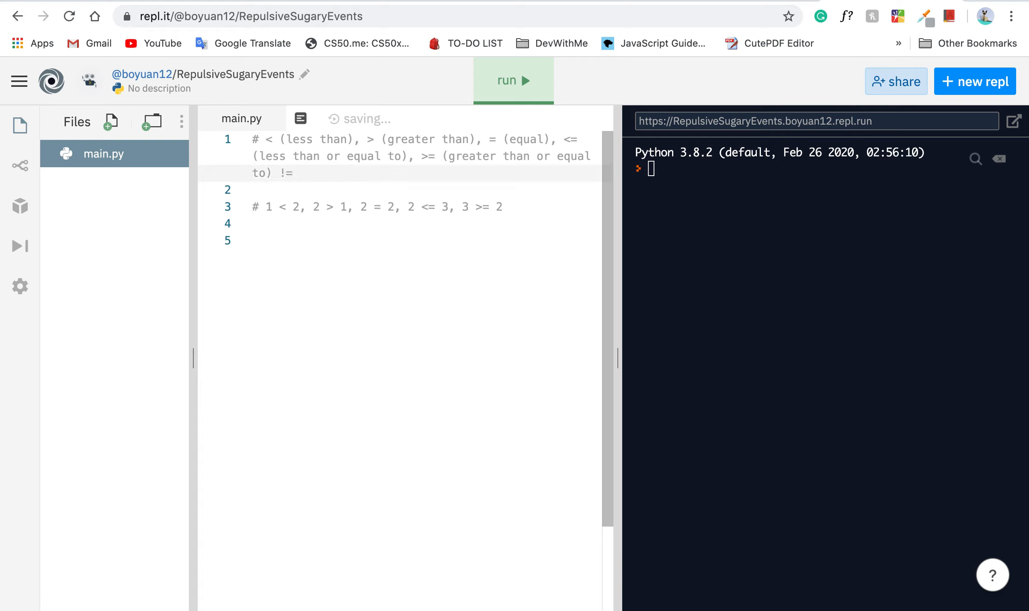
pyautogui.write('(not equal')
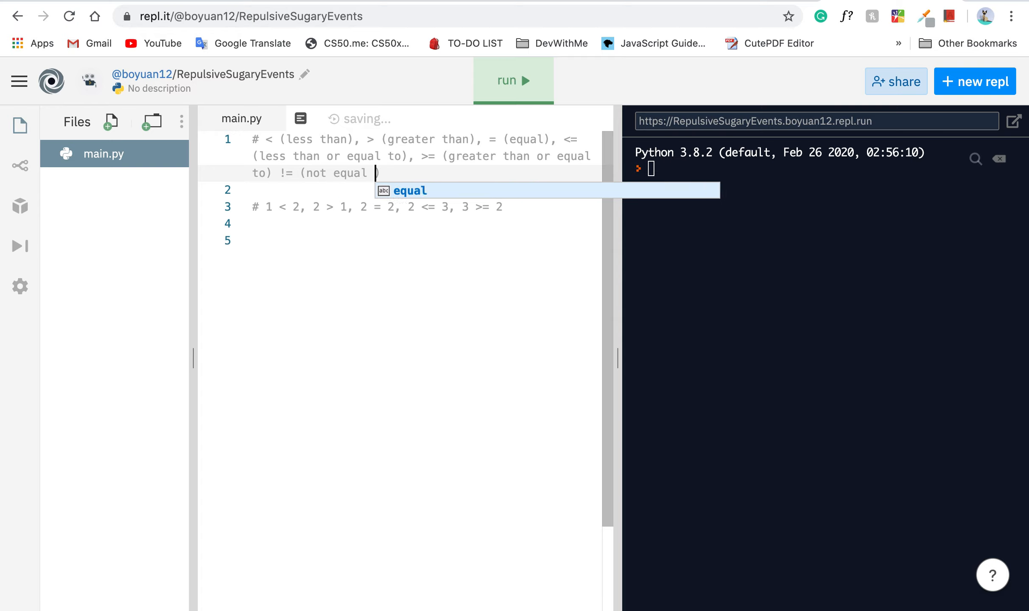
pyautogui.write('to)')
pyautogui.click(399, 207)
pyautogui.write(' 2!=')
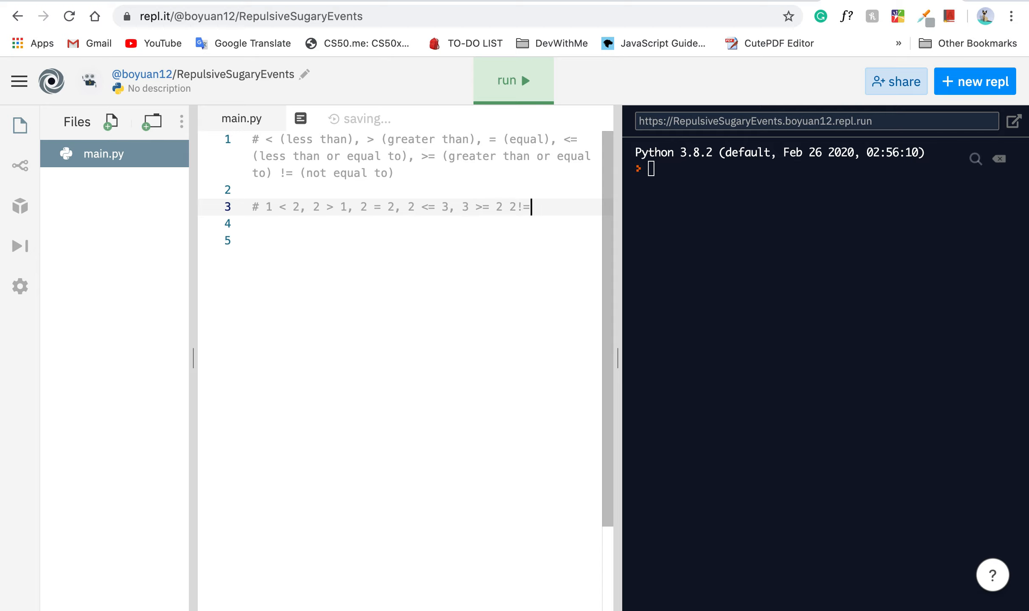
pyautogui.write('3')
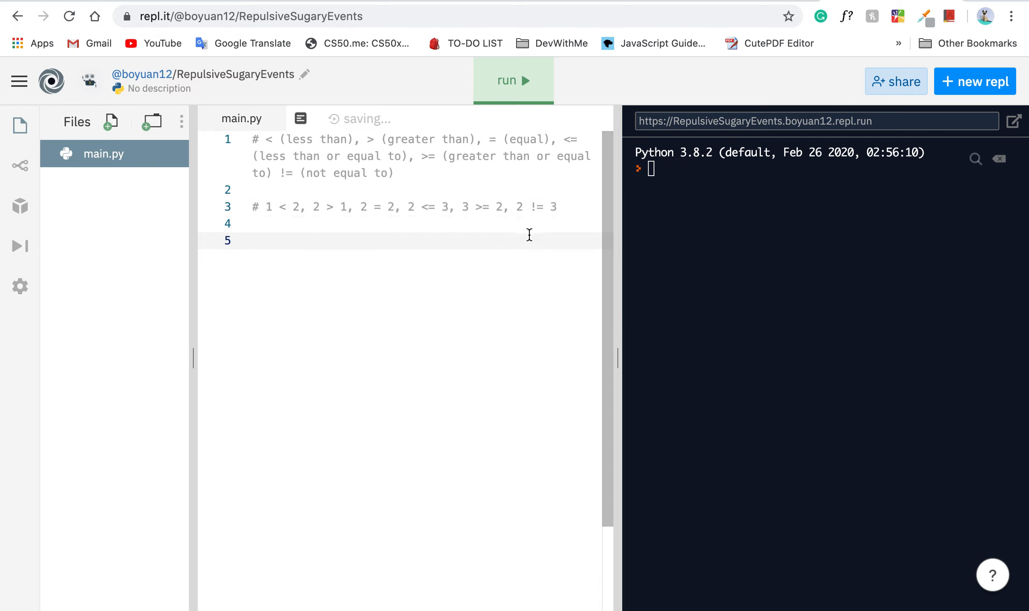
pyautogui.click(451, 207)
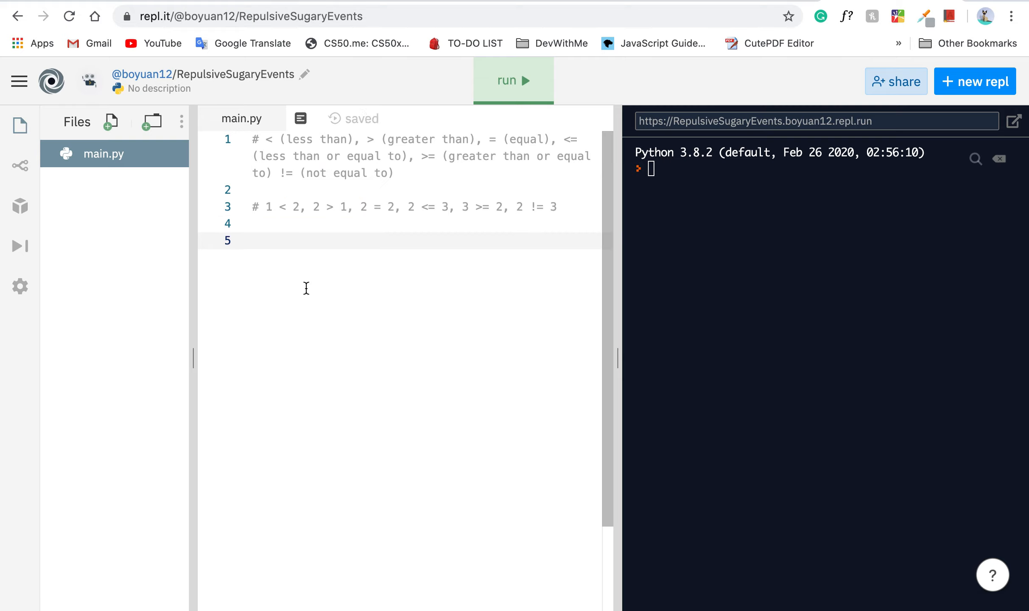
pyautogui.moveTo(315, 287)
pyautogui.write('if')
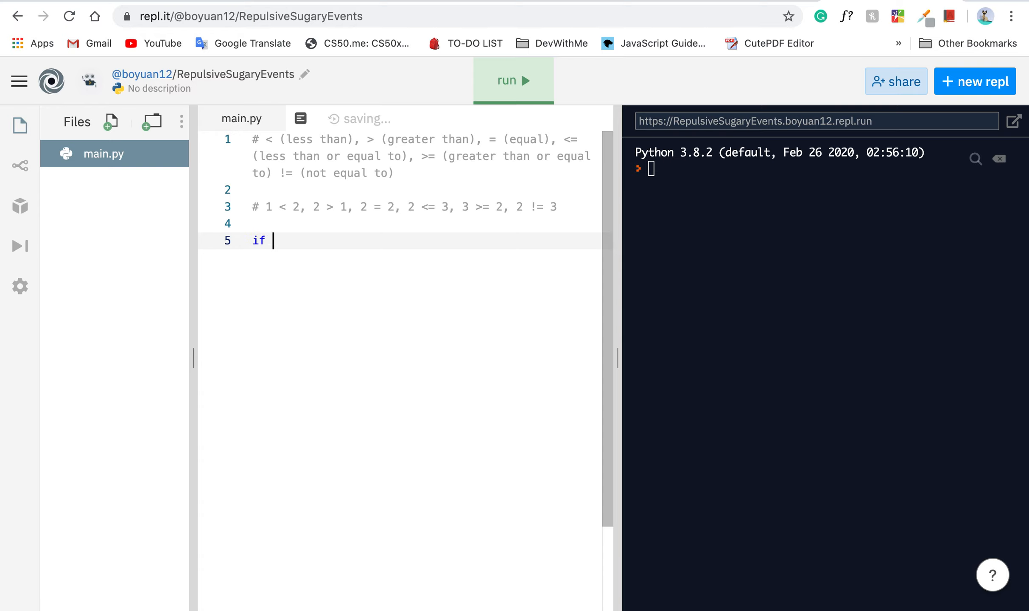
# Erase the unfinished if line and start a fresh blank line below the comments.
pyautogui.write('els')
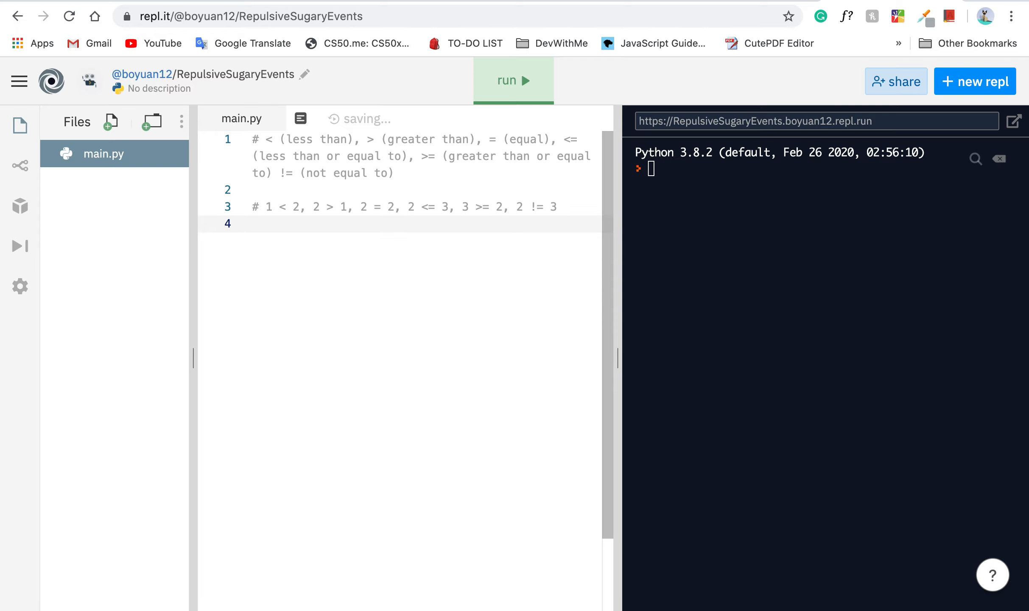
pyautogui.press('enter')
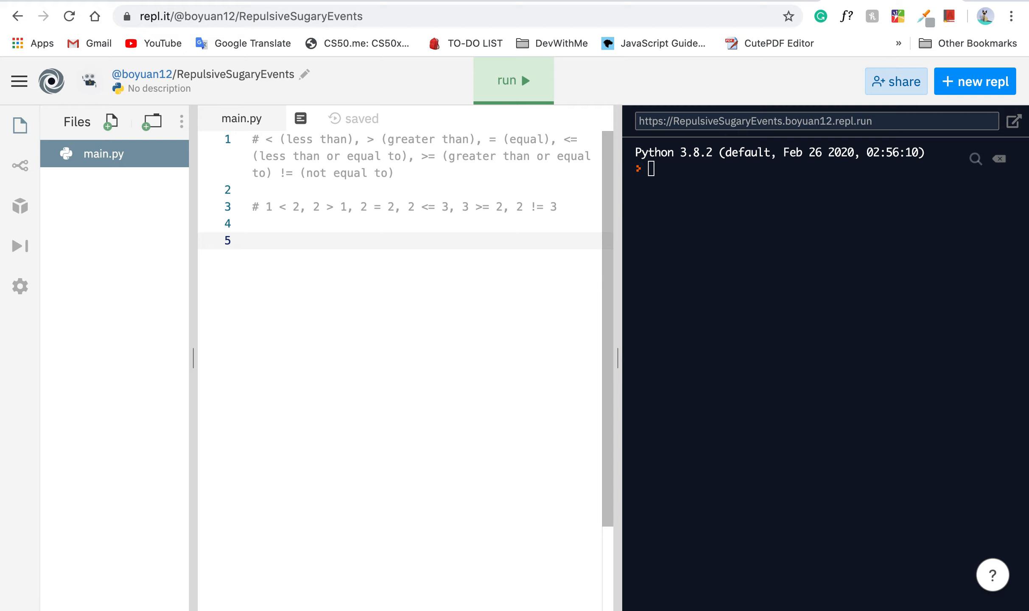
# Type user_input = str(input("Is it raining?")) on line 5.
pyautogui.write('user_input =')
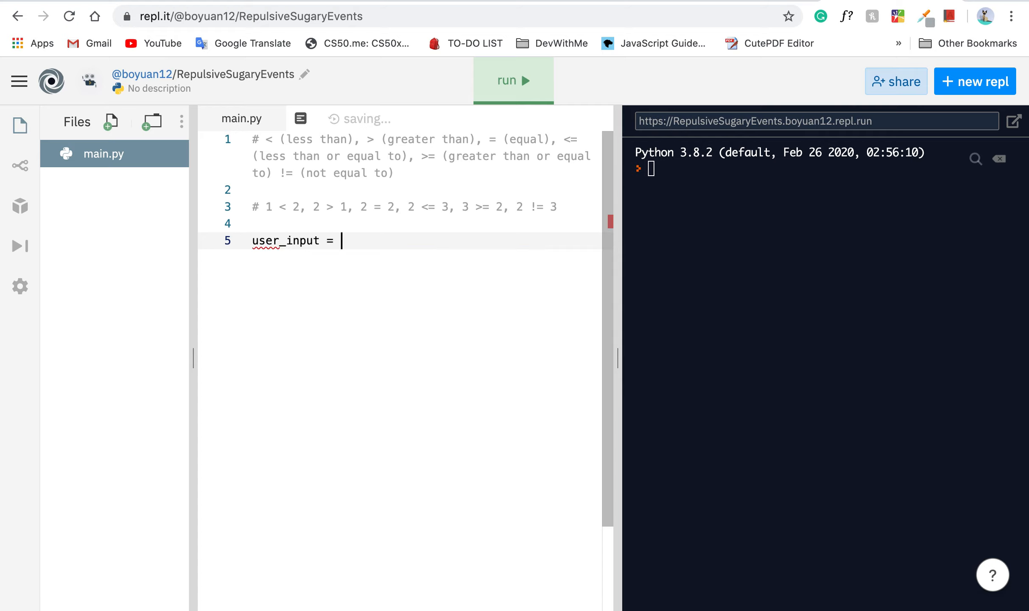
pyautogui.write('str(input')
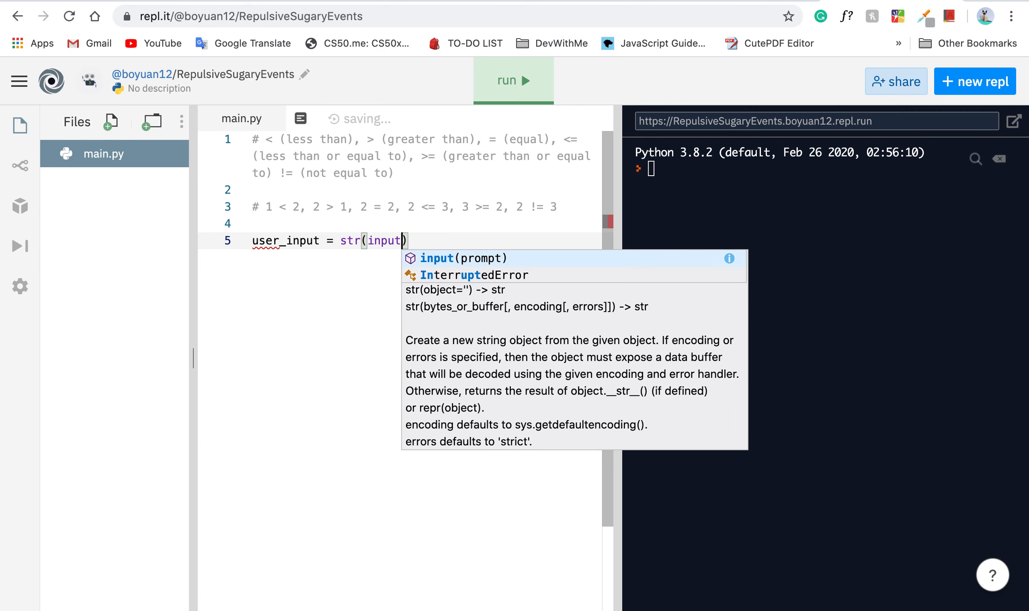
pyautogui.write('"Is in')
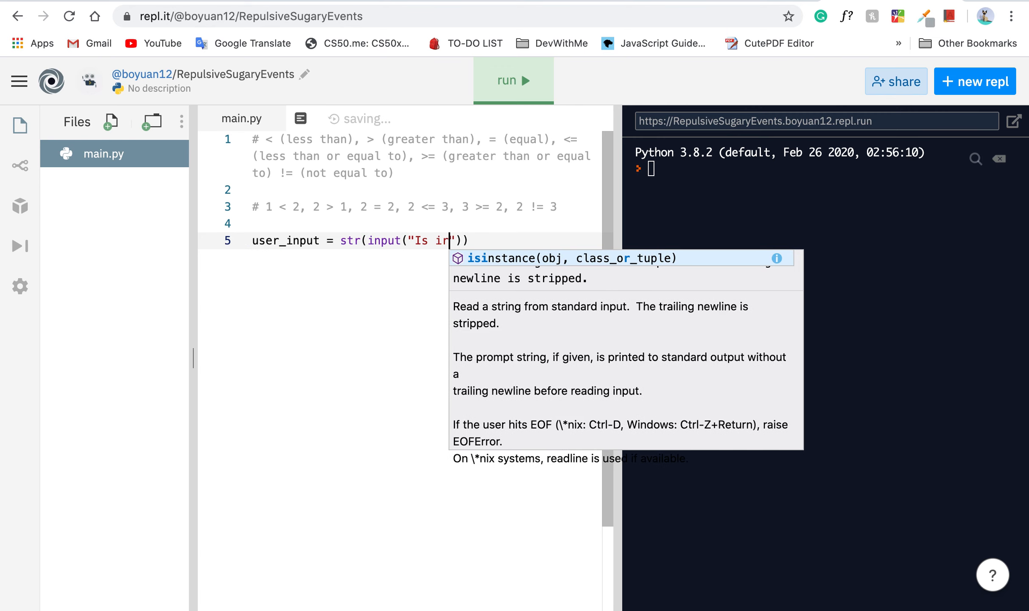
pyautogui.write('t raining?')
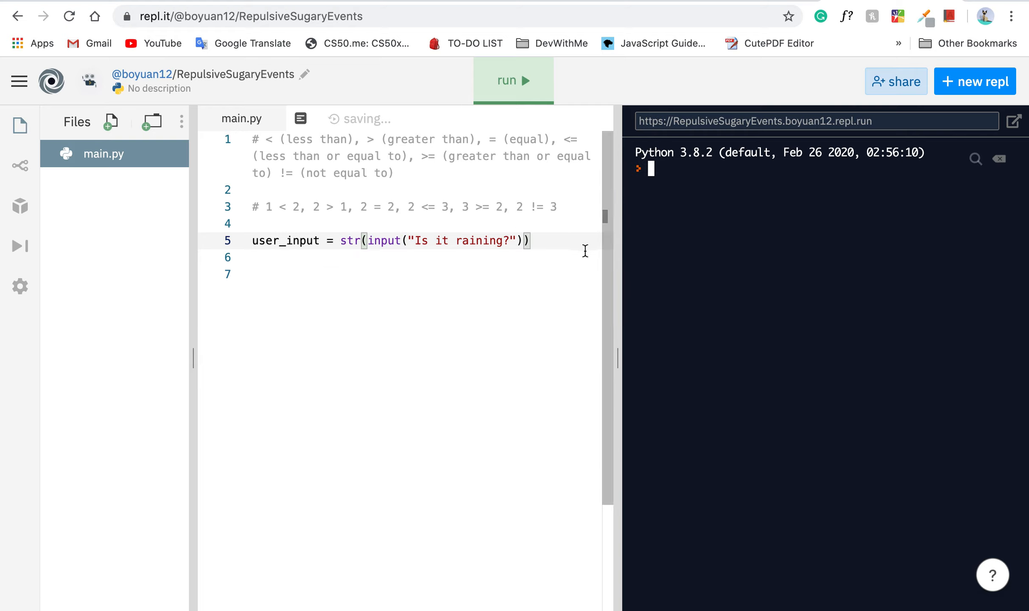
# Run main.py once with a throwaway answer, then end the trial run.
pyautogui.click(513, 81)
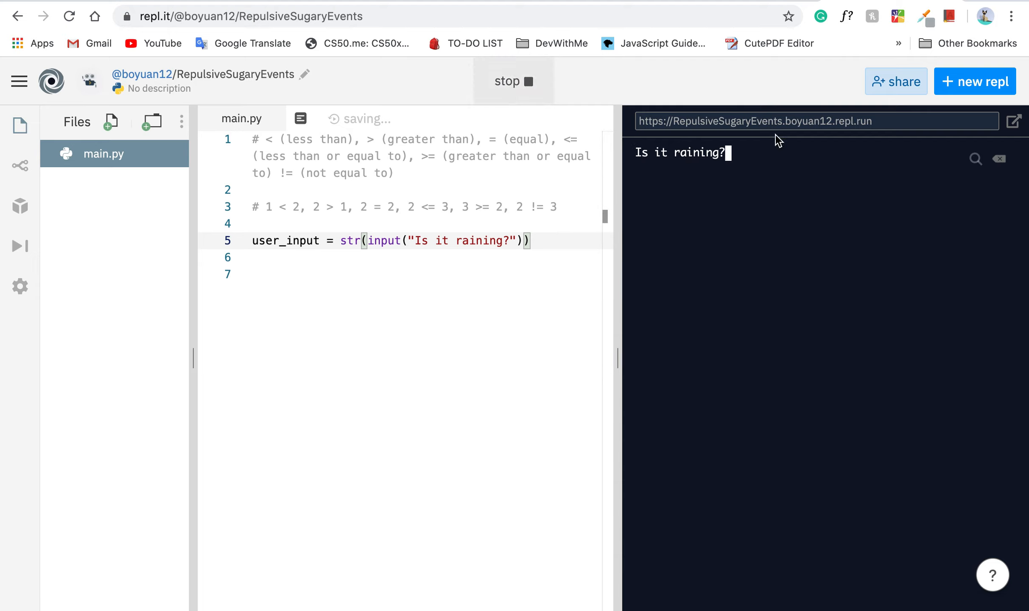
pyautogui.write('jnjk')
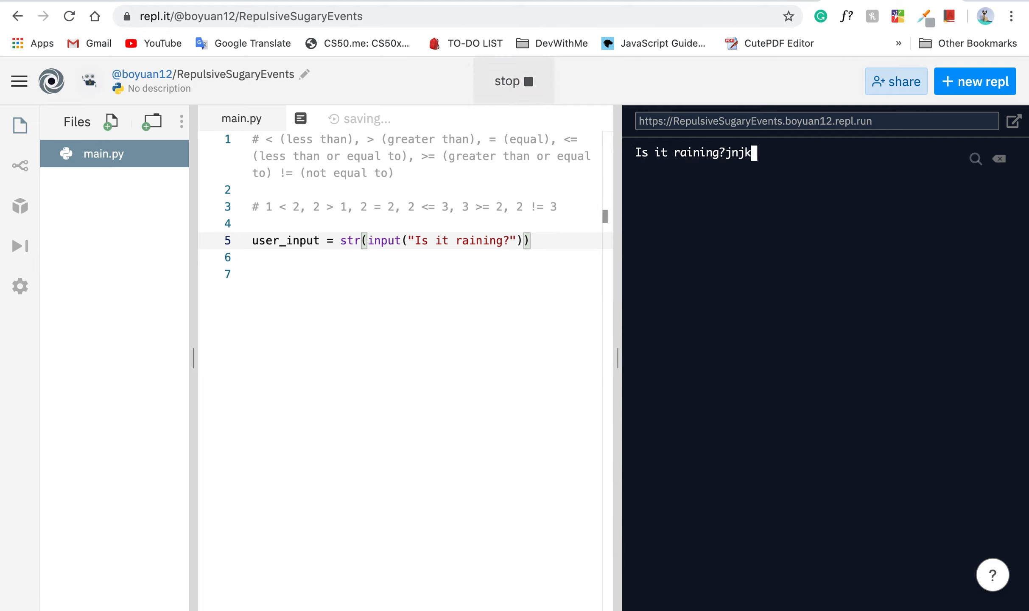
pyautogui.press('Backspace')
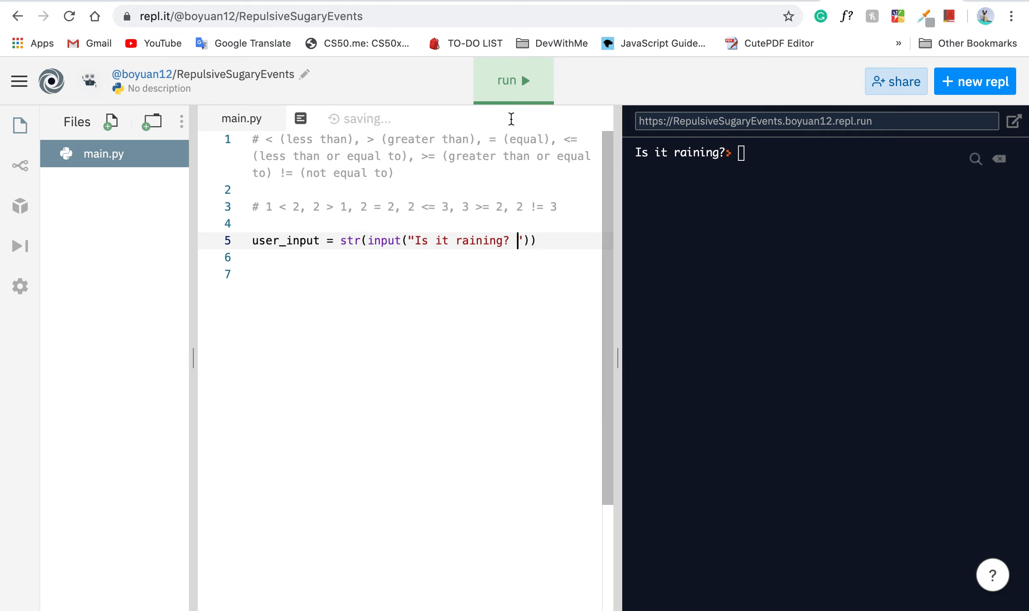
# Rerun with the spaced "Is it raining? " prompt and answer yes.
pyautogui.click(513, 81)
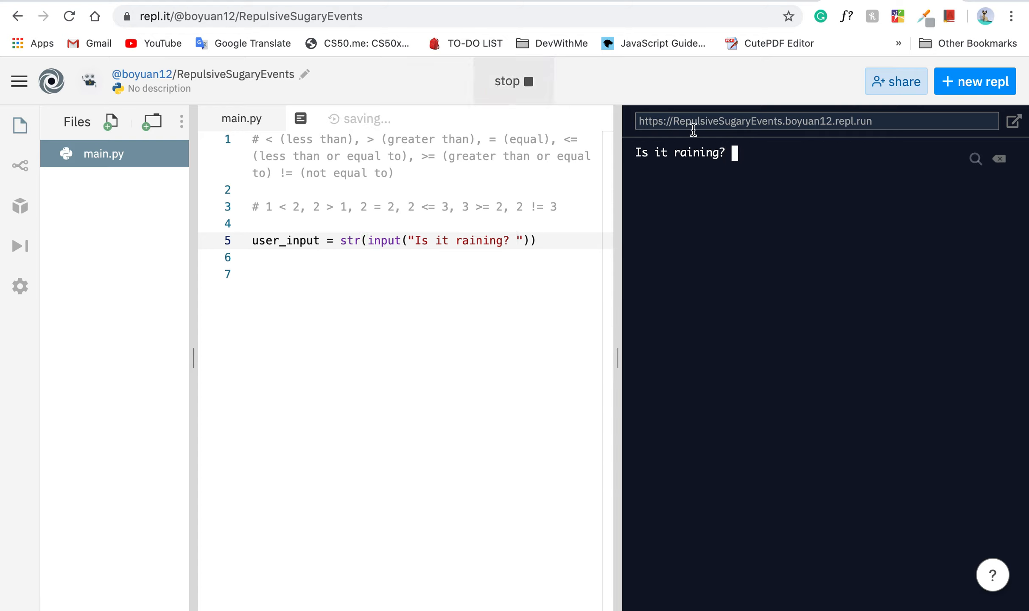
pyautogui.write('yes')
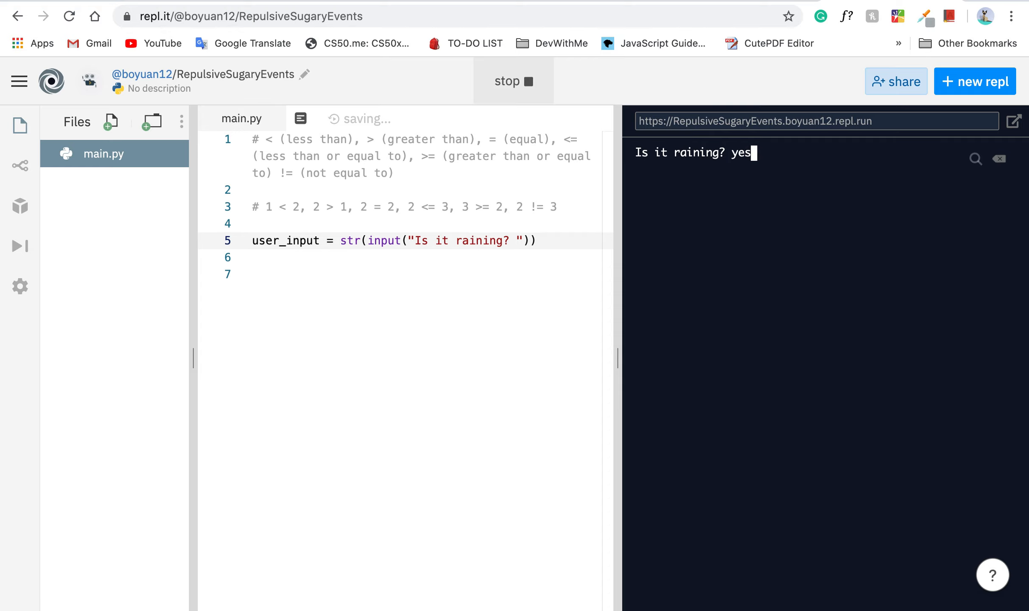
pyautogui.press('Enter')
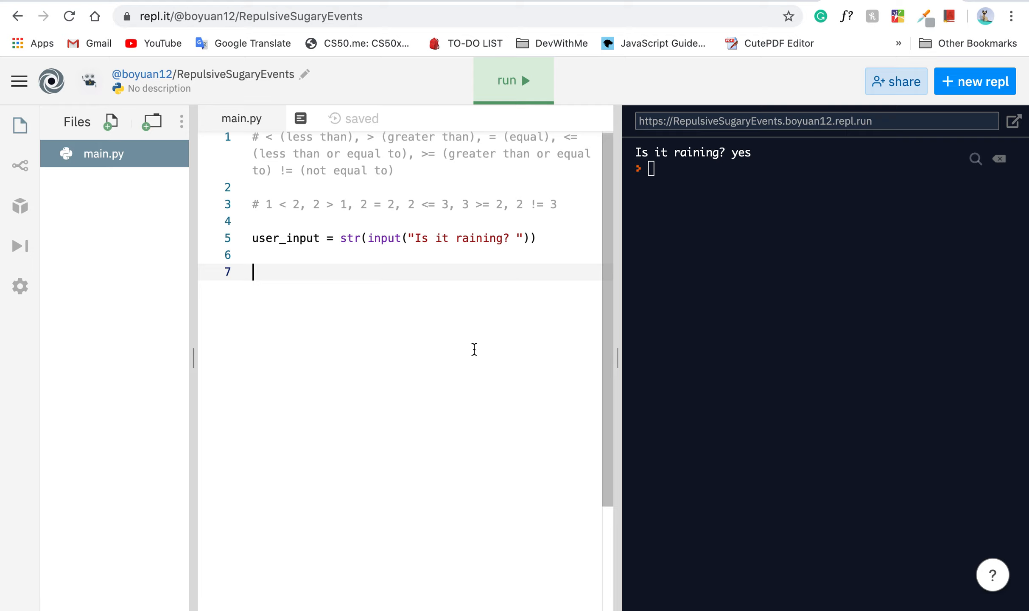
# Type if user_input == "yes": with an indented print("bring umbrella").
pyautogui.write('if user')
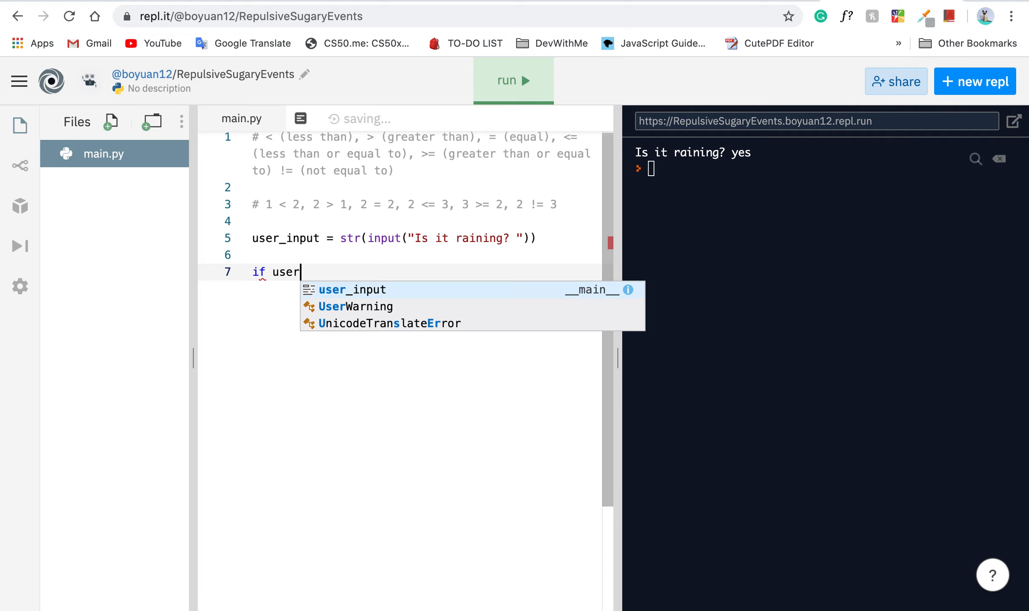
pyautogui.write('_inpit')
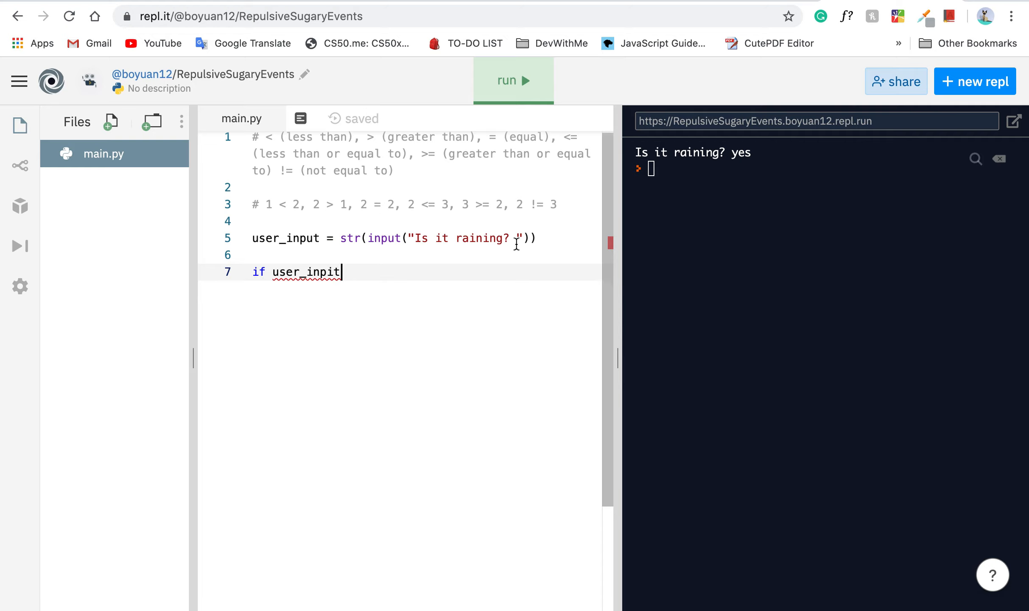
pyautogui.write('user_input')
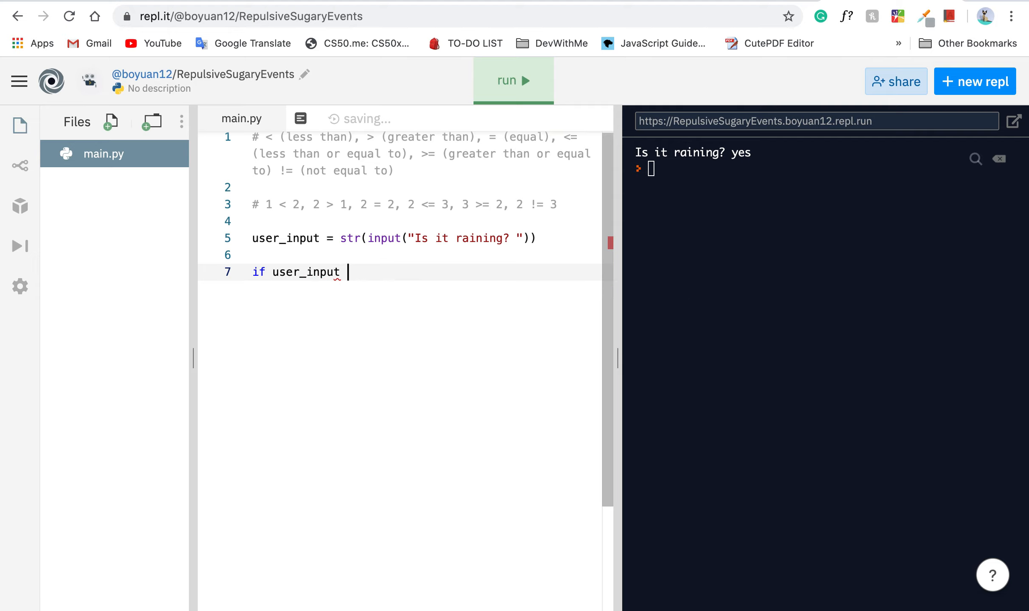
pyautogui.write('== "yes')
pyautogui.write('print("bring umbrel")')
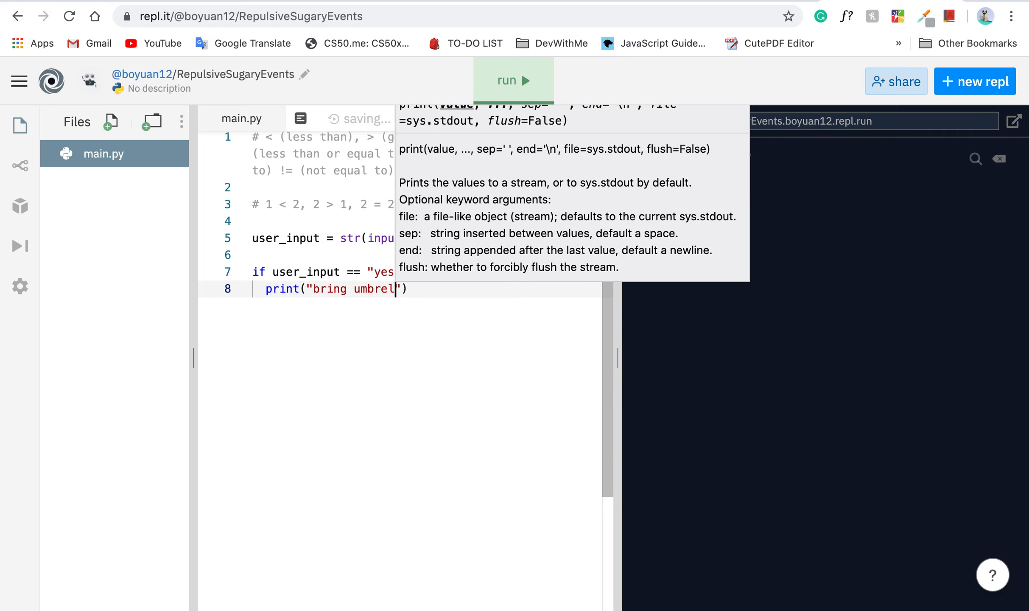
# Try 'is' in place of == in the condition, then change it back to ==.
pyautogui.click(513, 81)
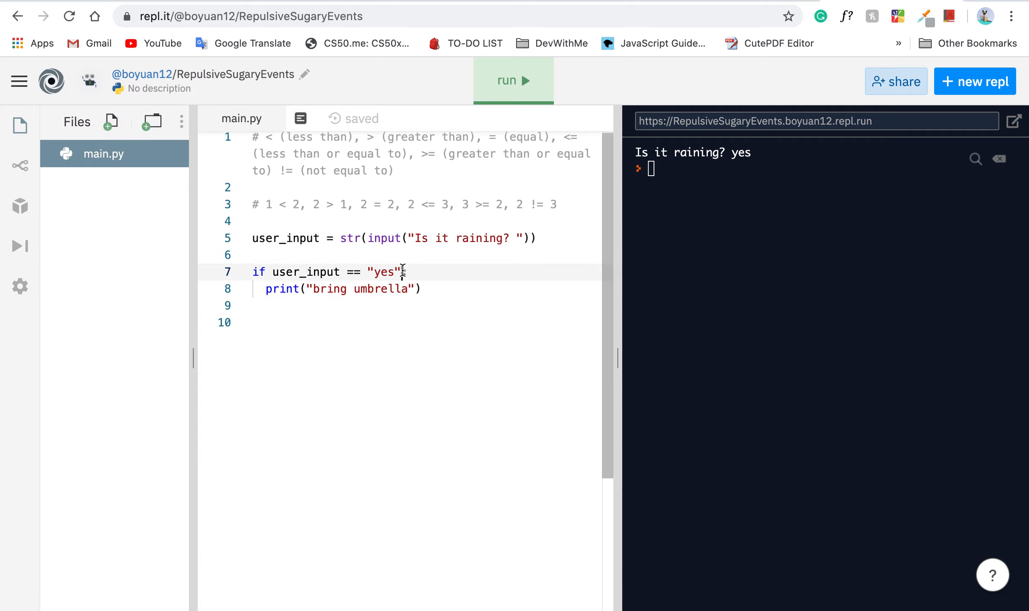
pyautogui.doubleClick(383, 271)
pyautogui.write(':')
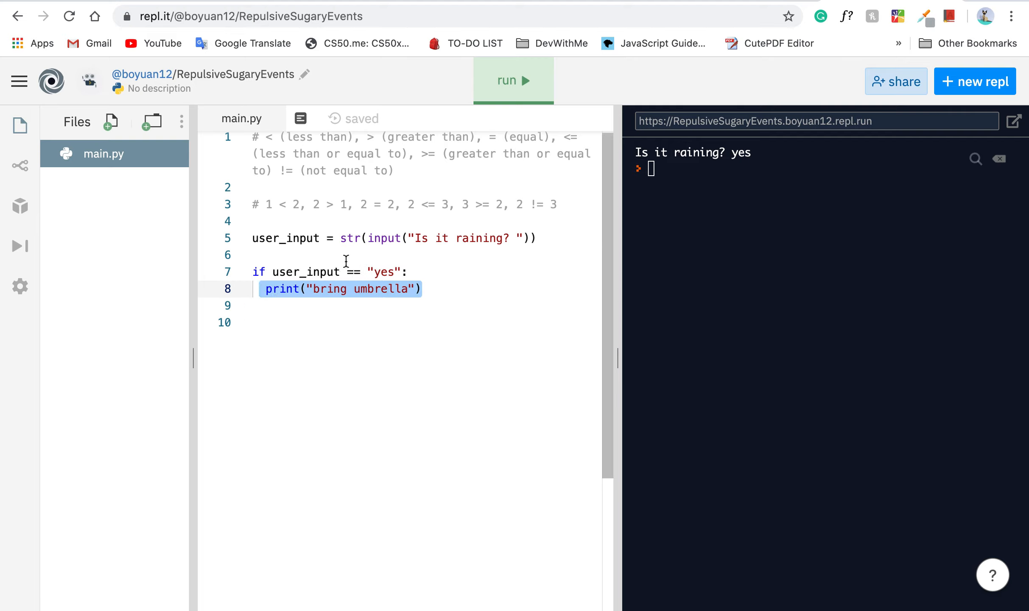
pyautogui.write('is')
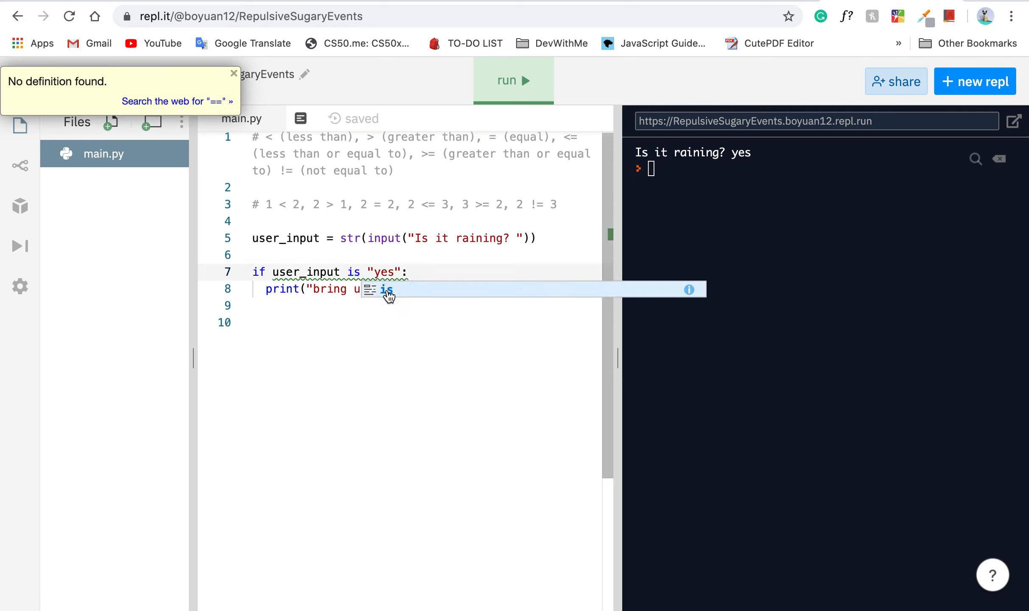
pyautogui.write('==')
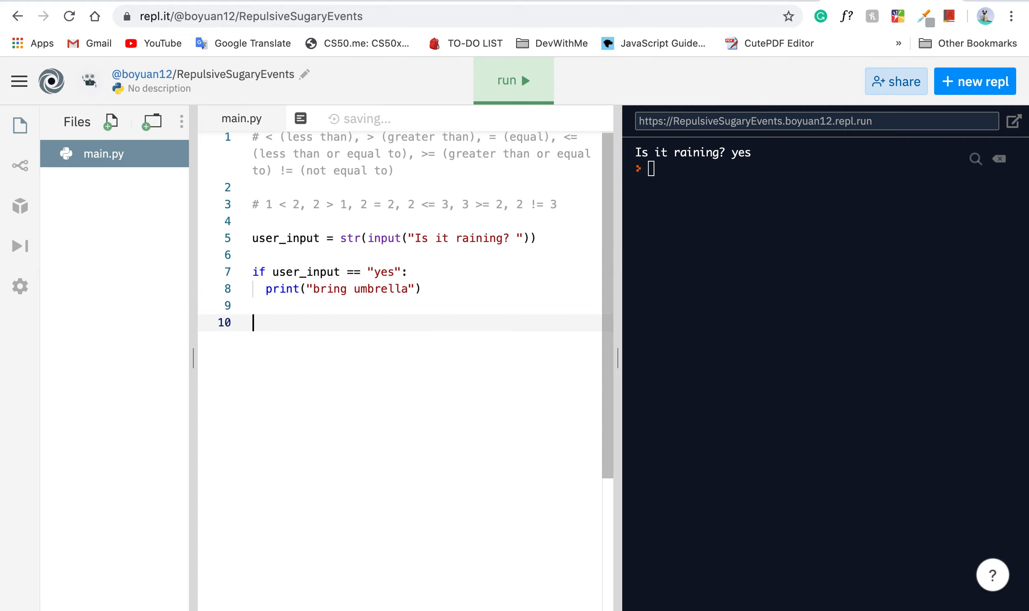
# Run answering yes (prints "bring umbrella"), then run again answering no (prints nothing).
pyautogui.click(513, 81)
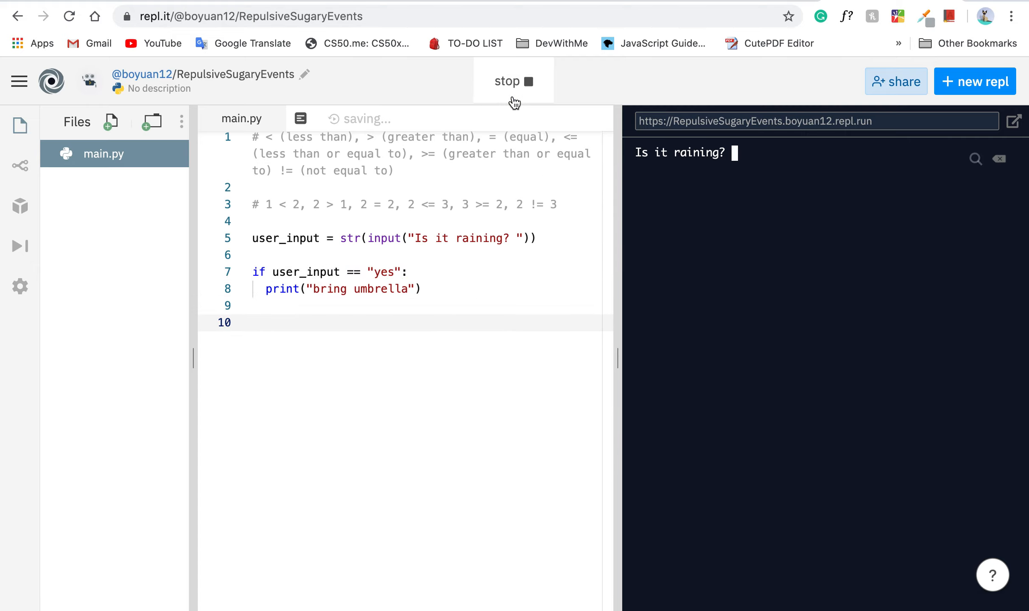
pyautogui.write('yes')
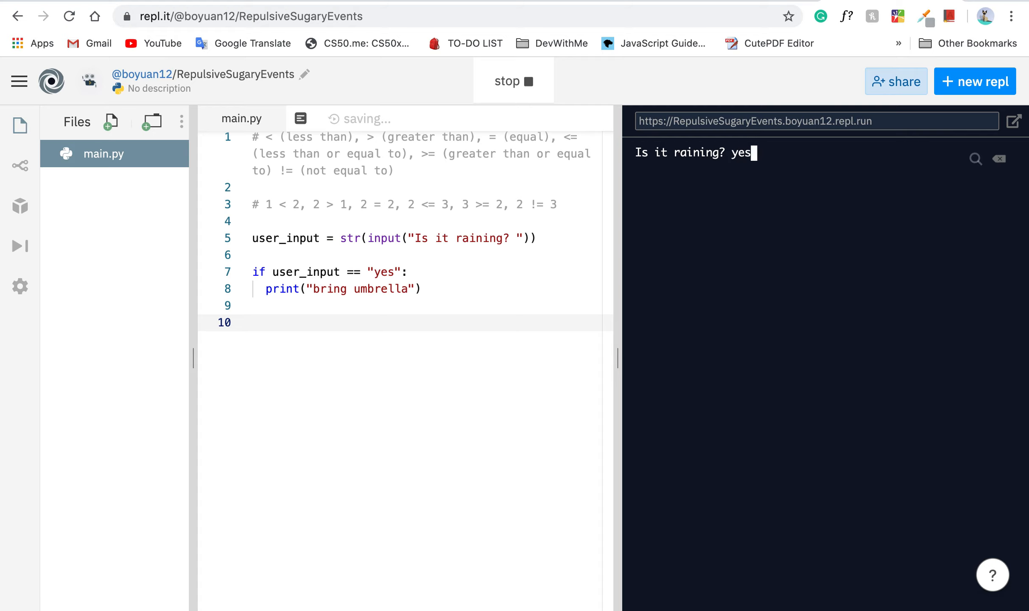
pyautogui.press('enter')
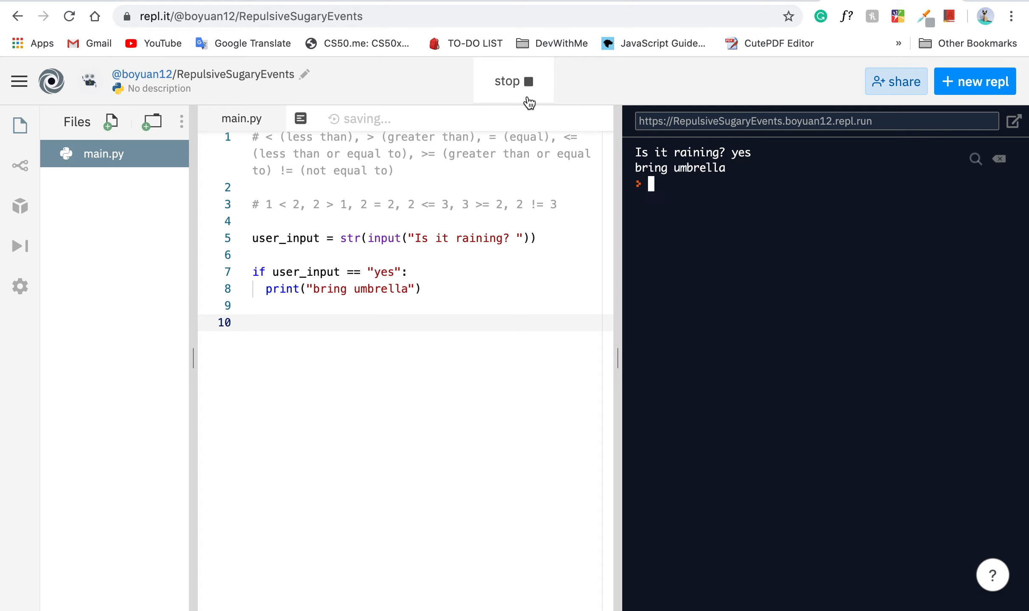
pyautogui.click(514, 80)
pyautogui.write('no')
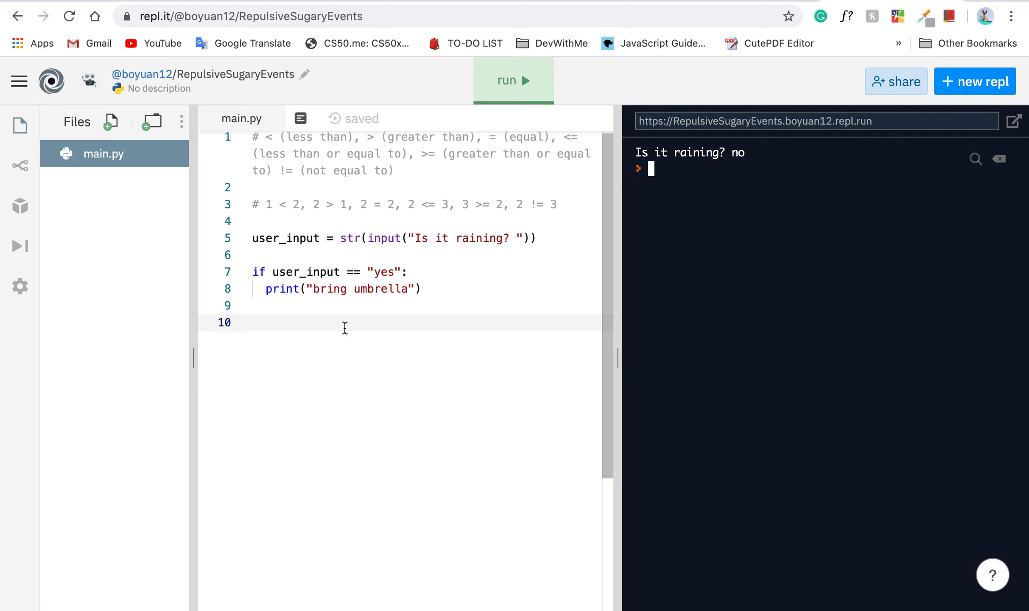
pyautogui.press('Backspace')
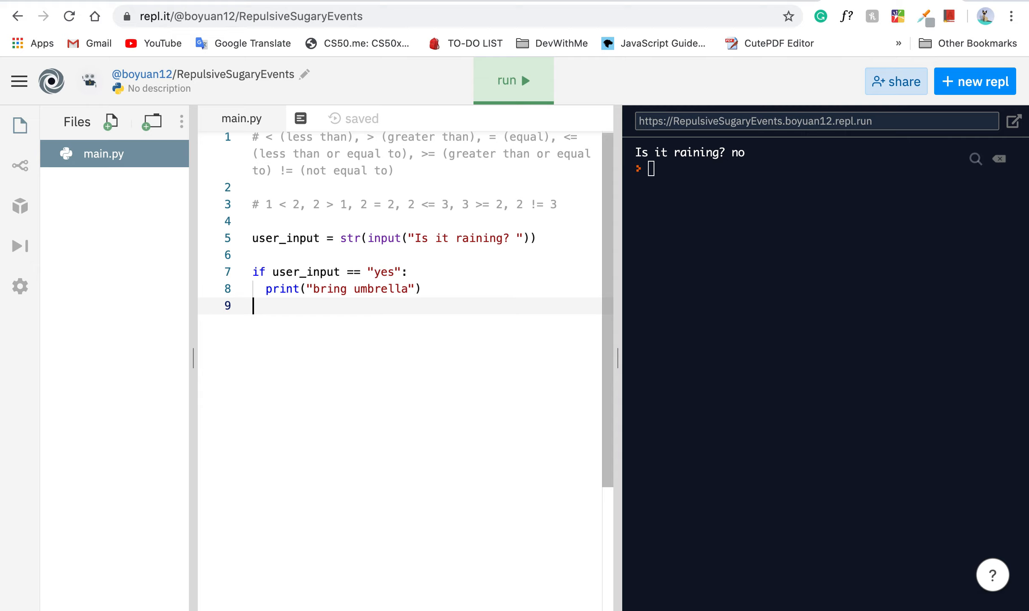
pyautogui.moveTo(377, 271)
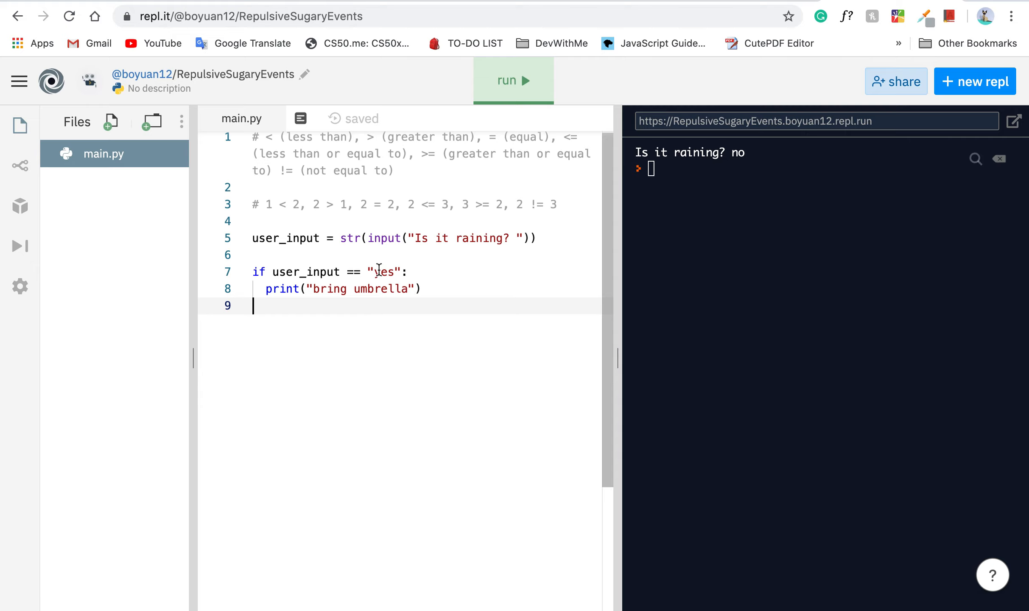
# Type elif user_input == "no": followed by print("don't bring umbrella").
pyautogui.write('elif')
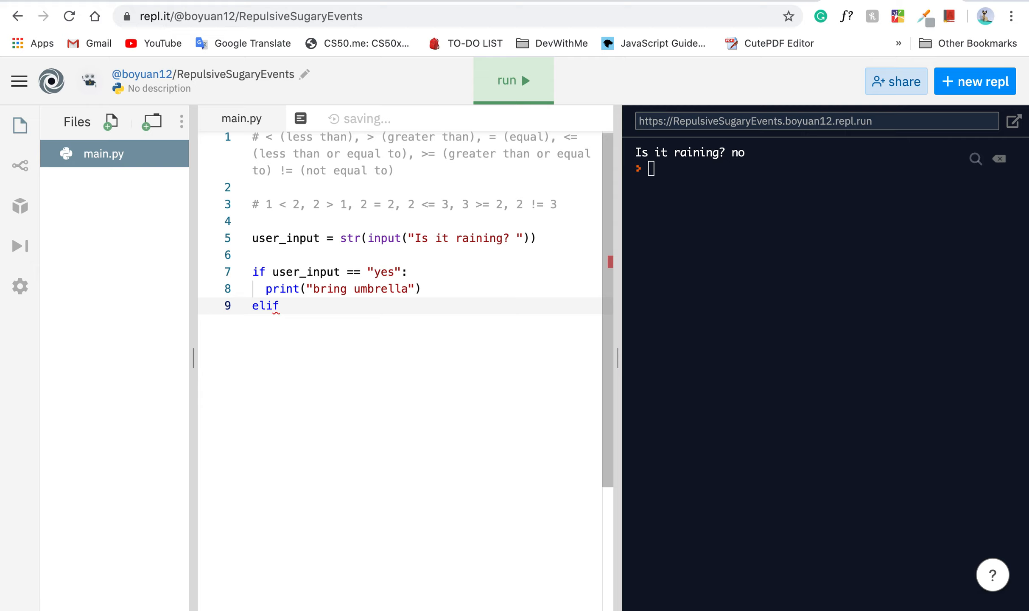
pyautogui.write('#')
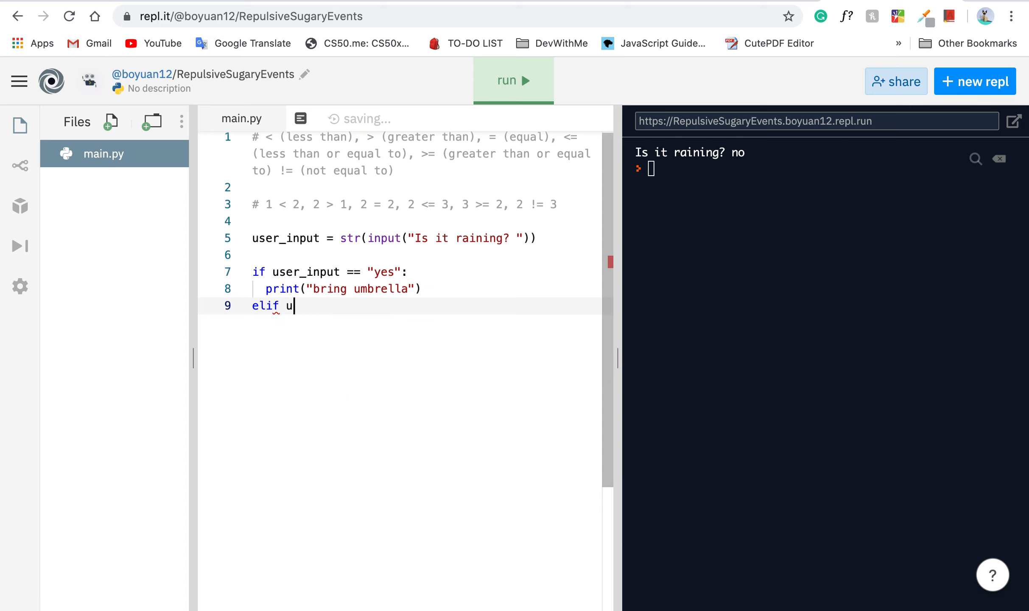
pyautogui.write('ser')
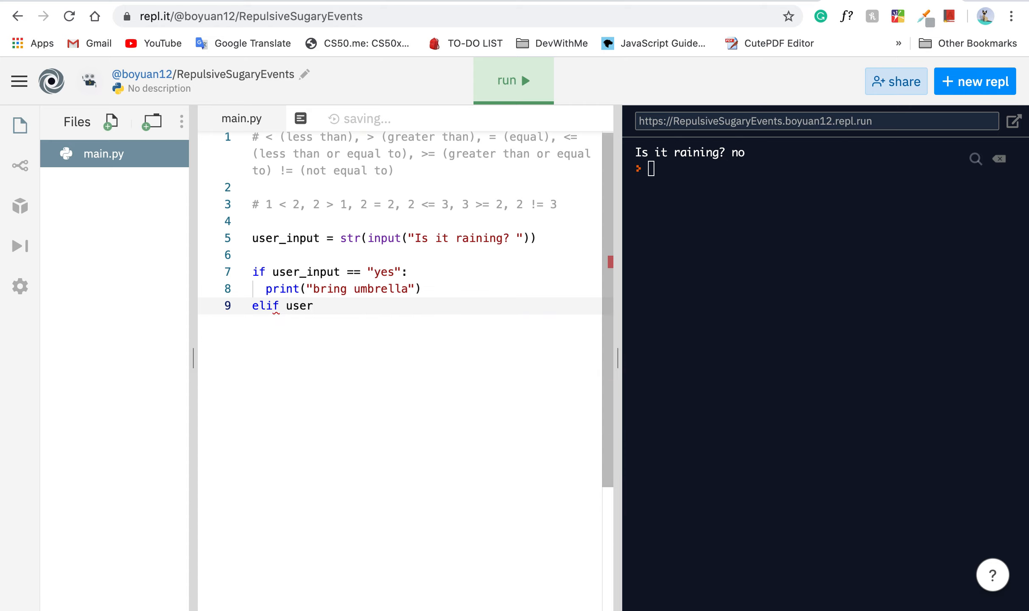
pyautogui.write('_input')
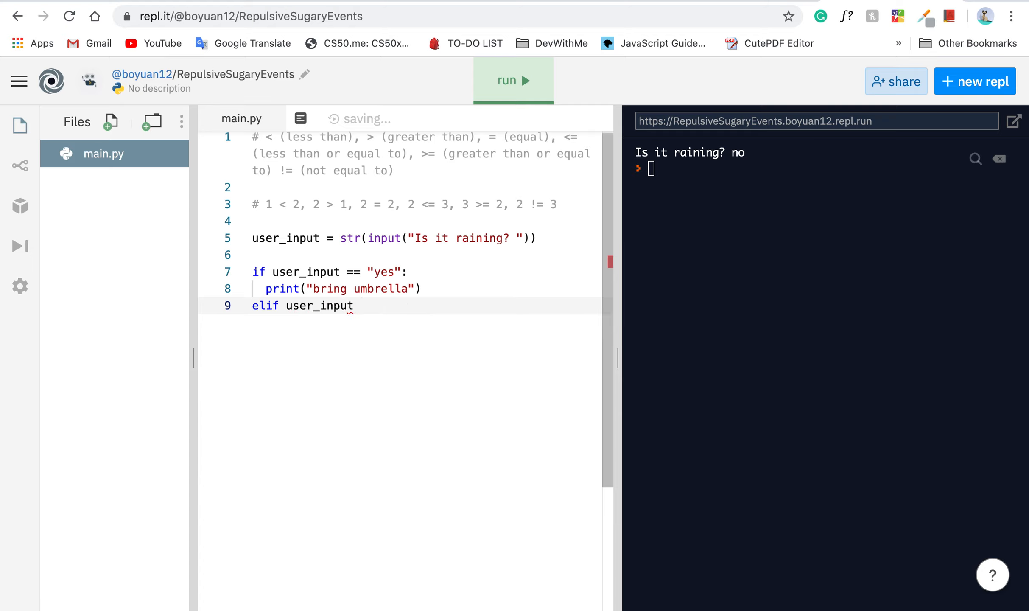
pyautogui.write('== "no"')
pyautogui.write('print("')
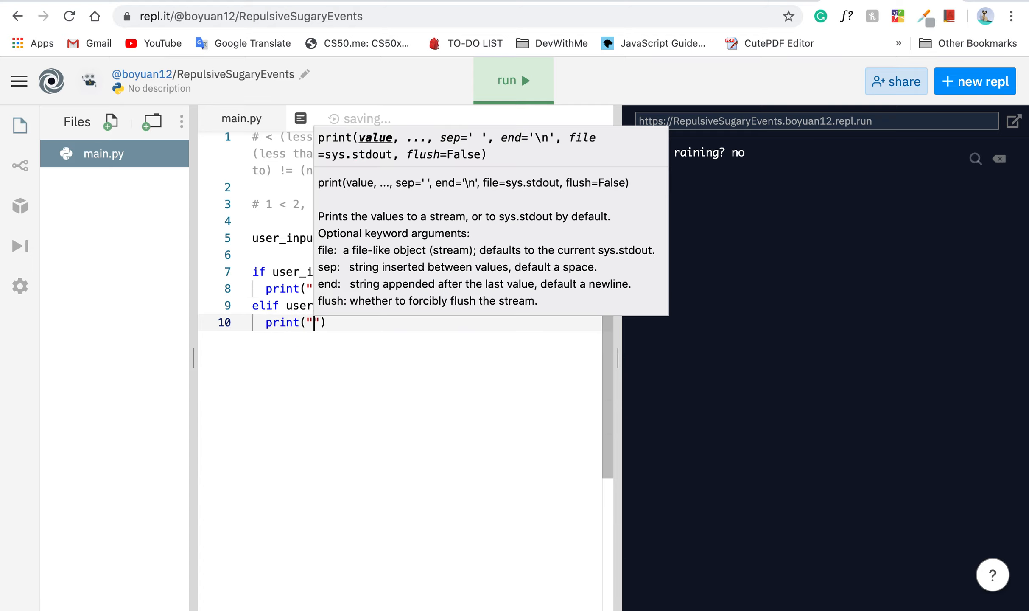
pyautogui.write("don't bring")
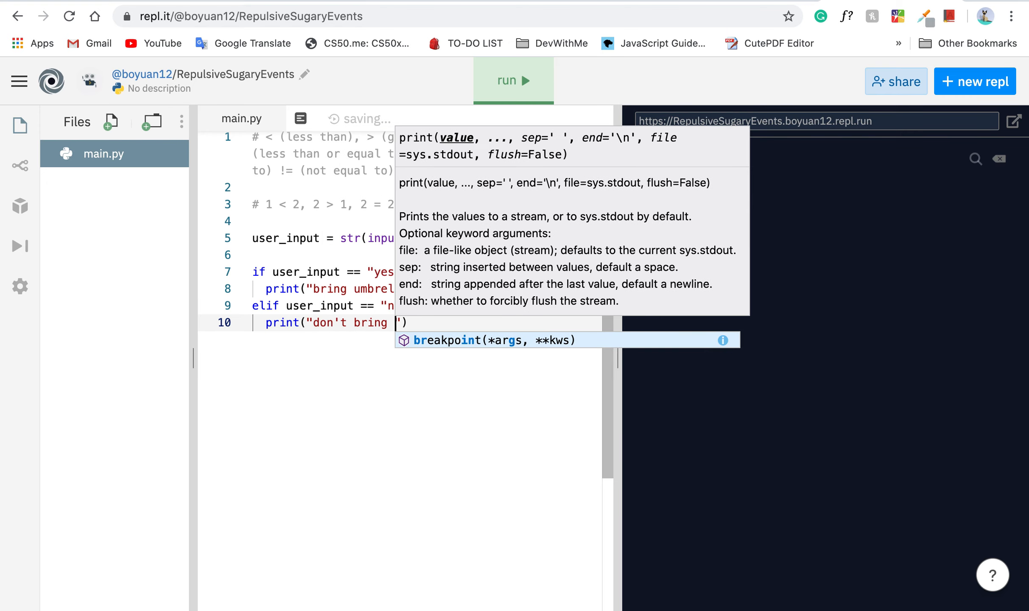
pyautogui.write('umprella')
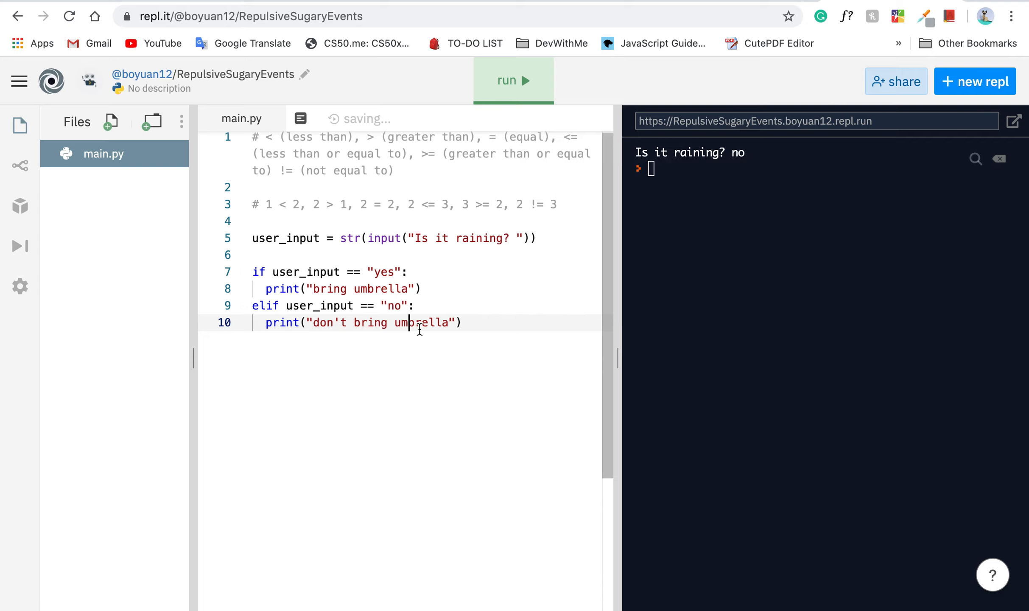
pyautogui.moveTo(513, 80)
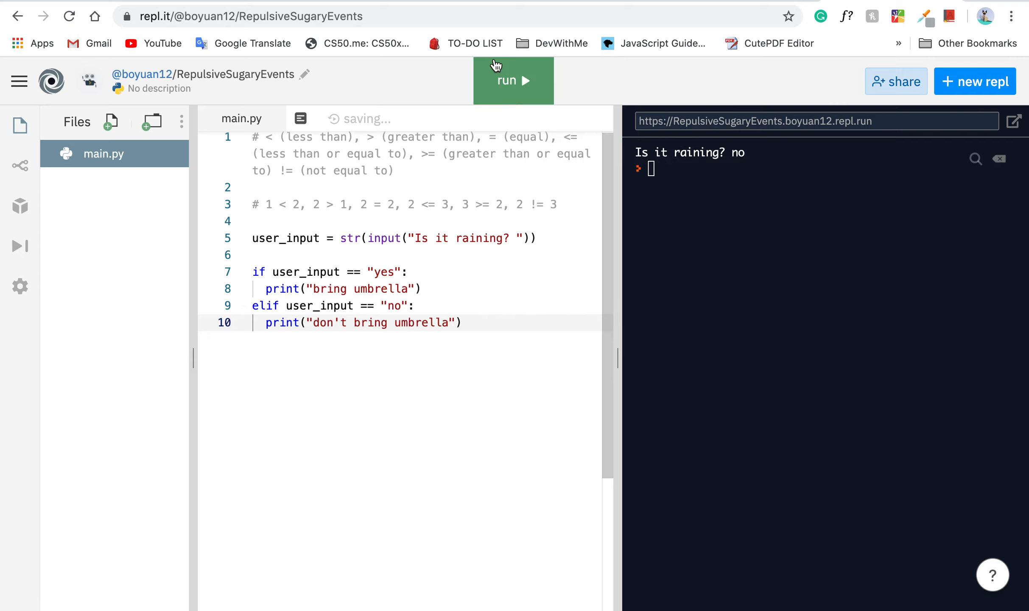
# Run main.py answering no, then run again answering yes, checking each umbrella message.
pyautogui.click(513, 80)
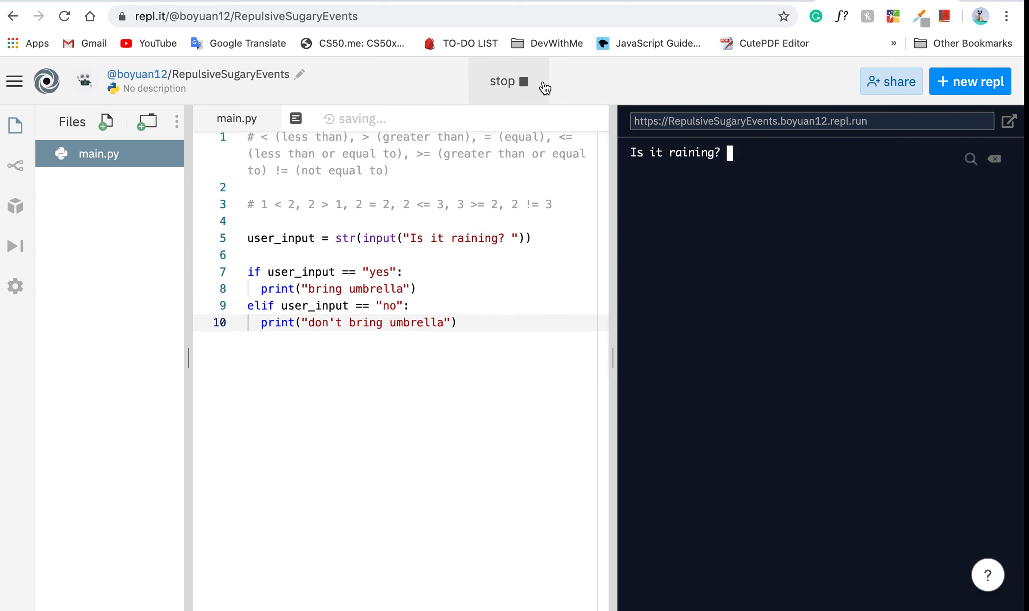
pyautogui.write('no')
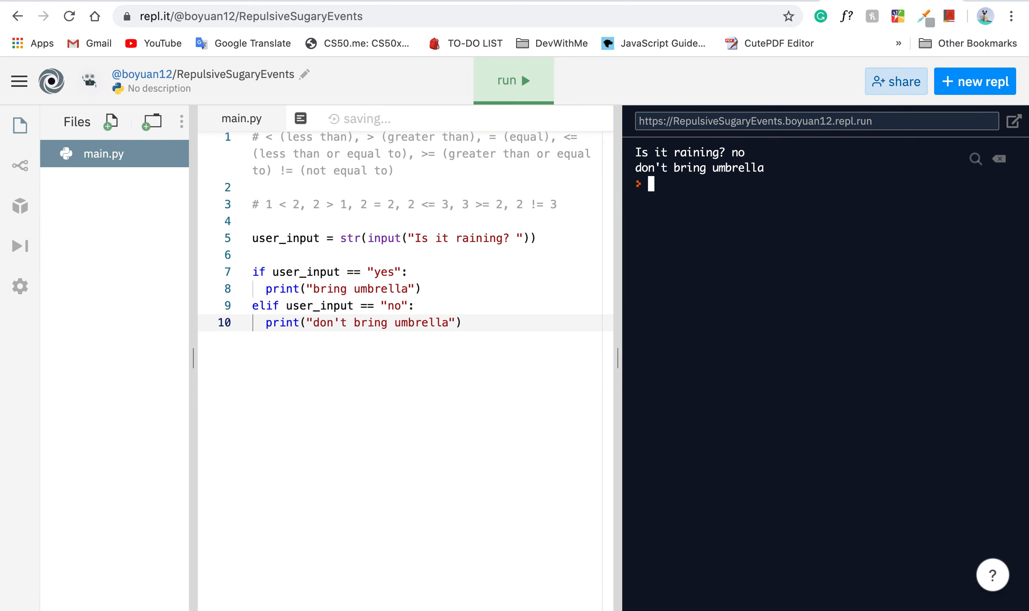
pyautogui.click(513, 80)
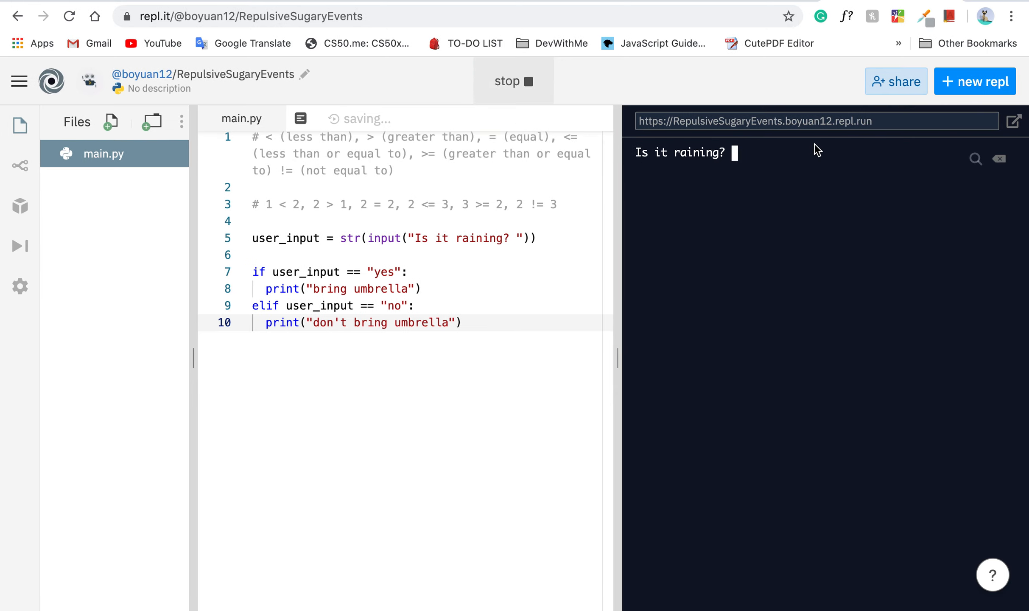
pyautogui.write('yes')
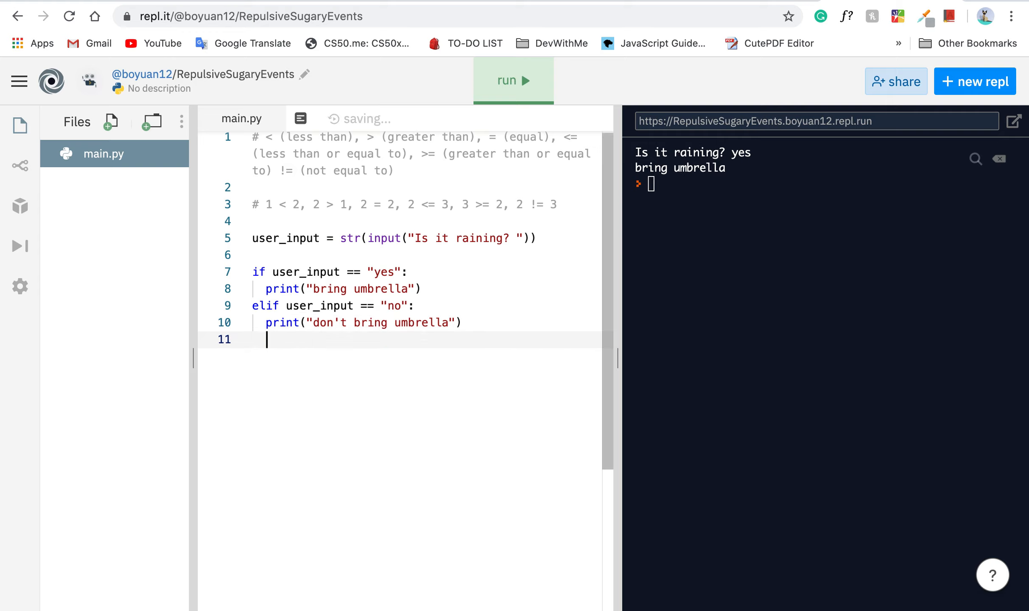
# Add an else: branch below elif with print("sorry, I don't understand").
pyautogui.write('else:')
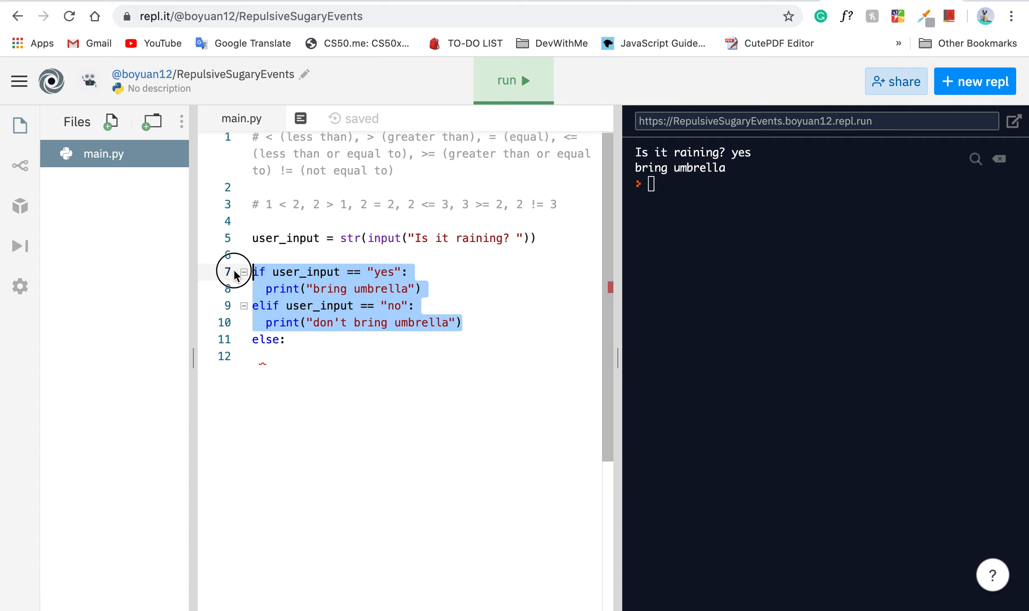
pyautogui.click(481, 355)
pyautogui.write('print("')
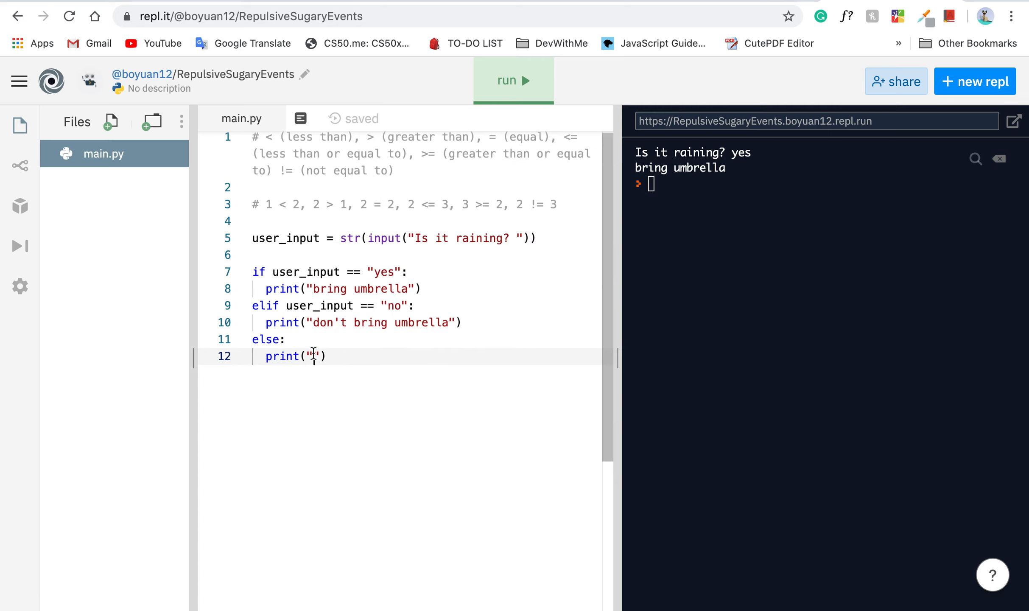
pyautogui.write('sorry')
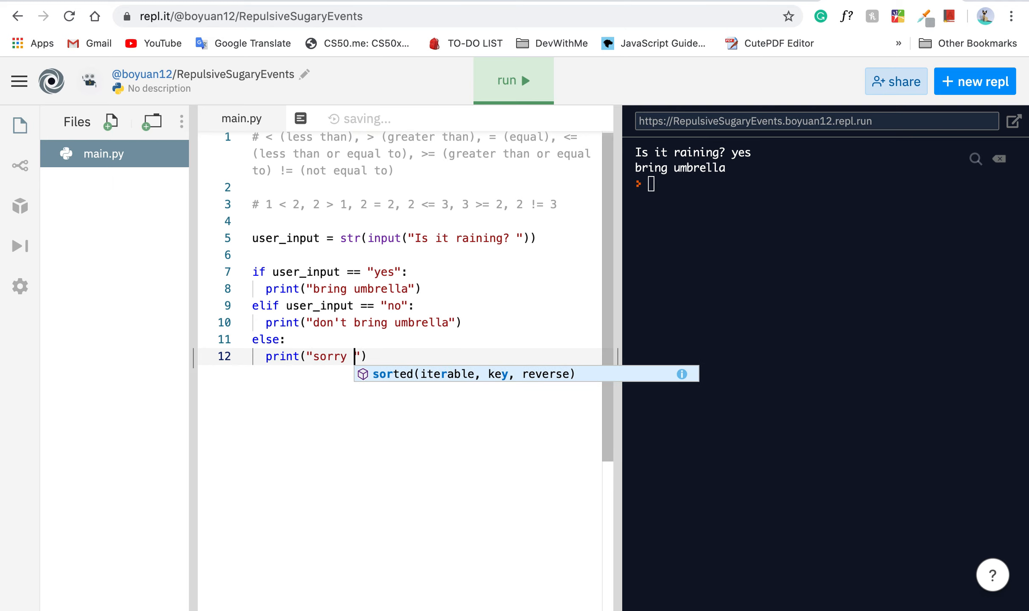
pyautogui.write(", I don't understand")
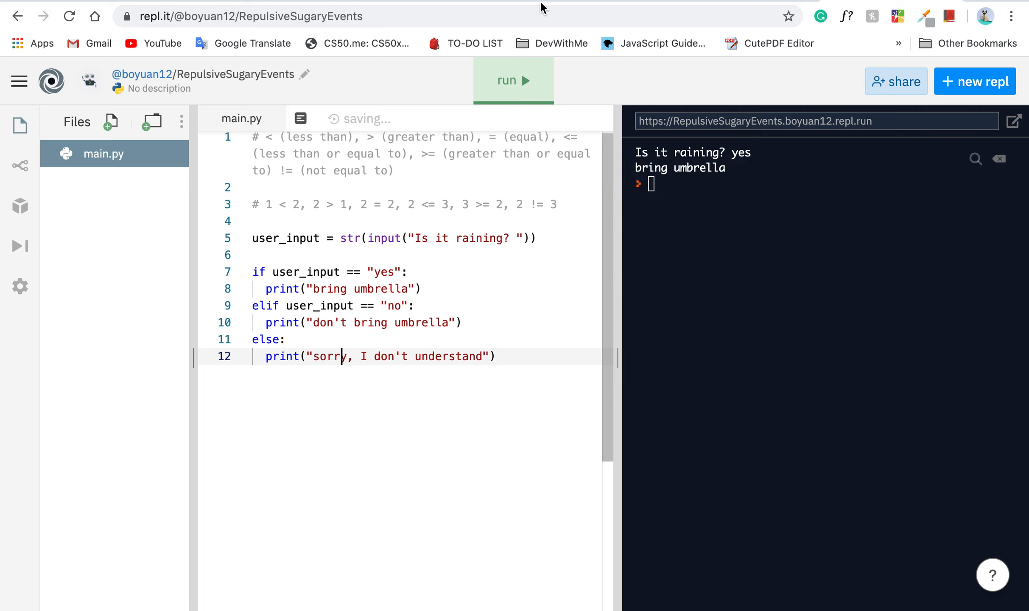
# Run the program answering yes, no and idk, then begin appending .lower to line 5.
pyautogui.click(512, 81)
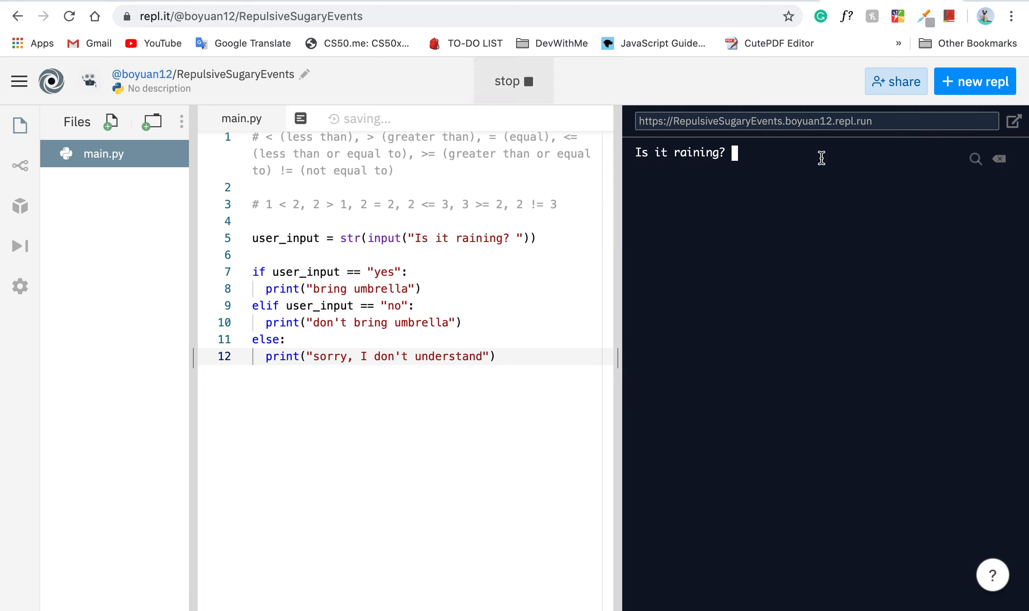
pyautogui.write('yes')
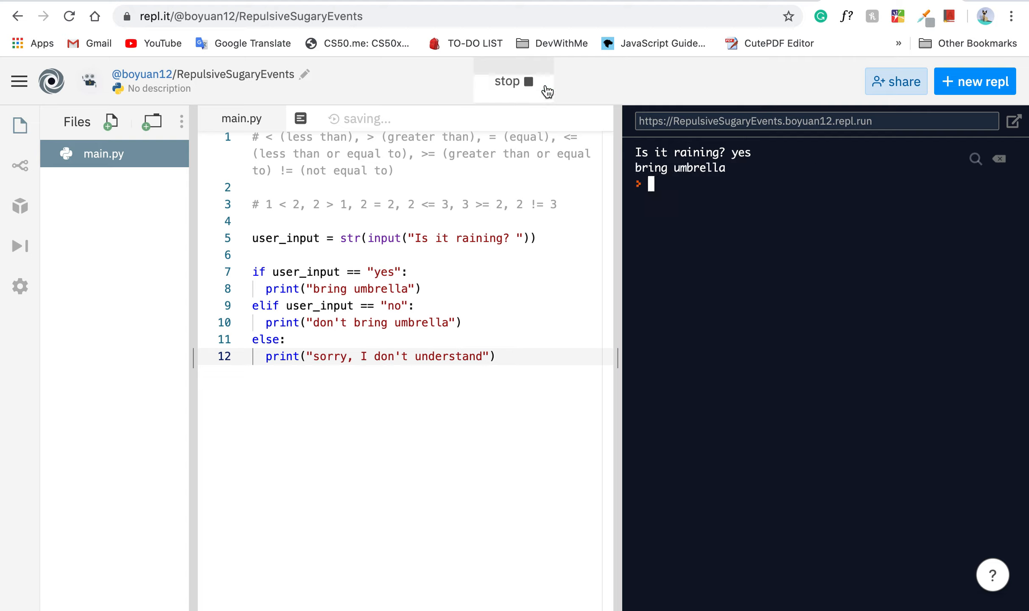
pyautogui.click(514, 80)
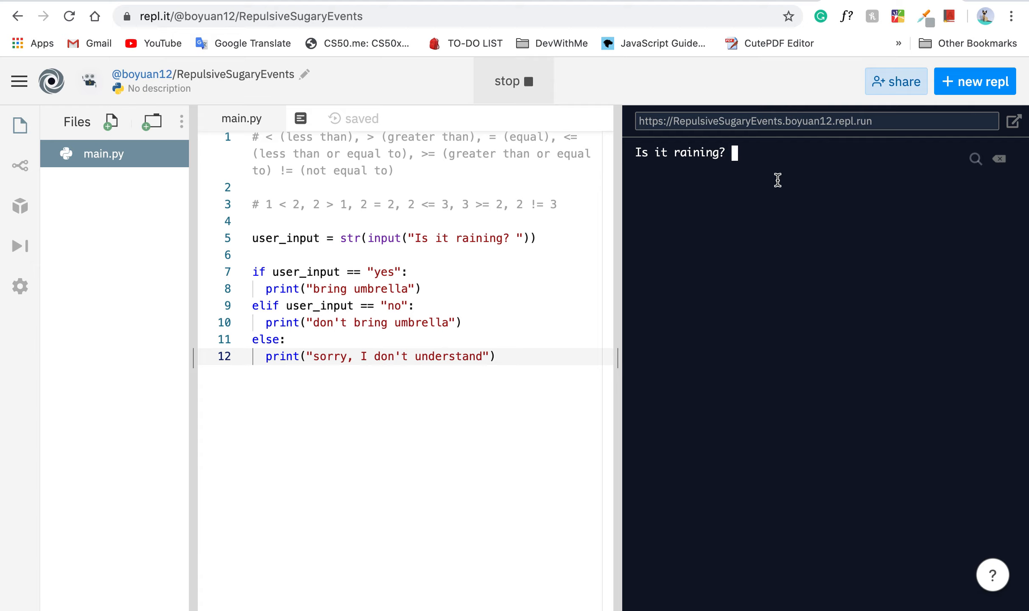
pyautogui.write('no')
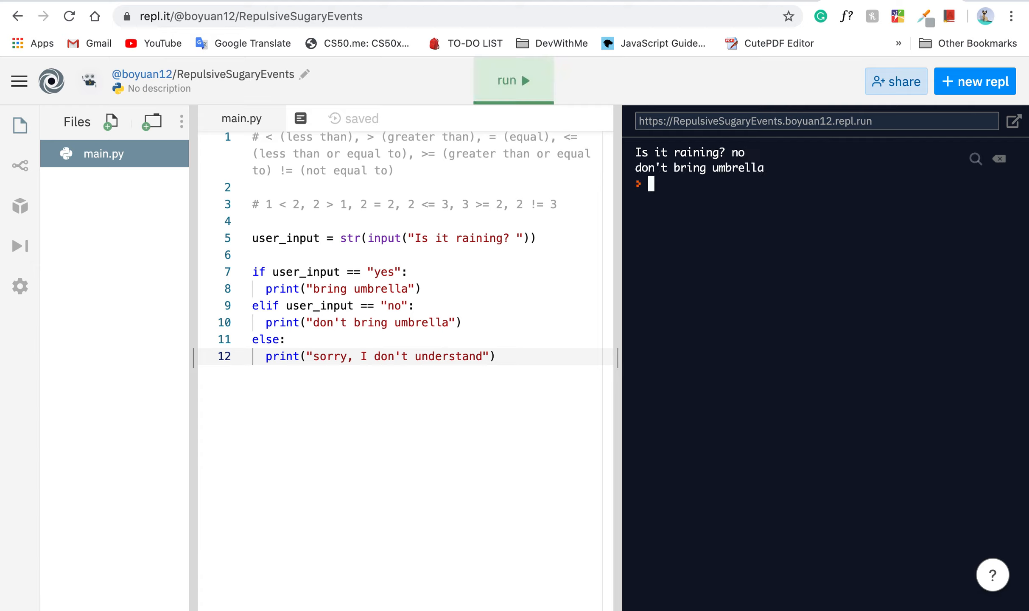
pyautogui.click(513, 80)
pyautogui.write('idk')
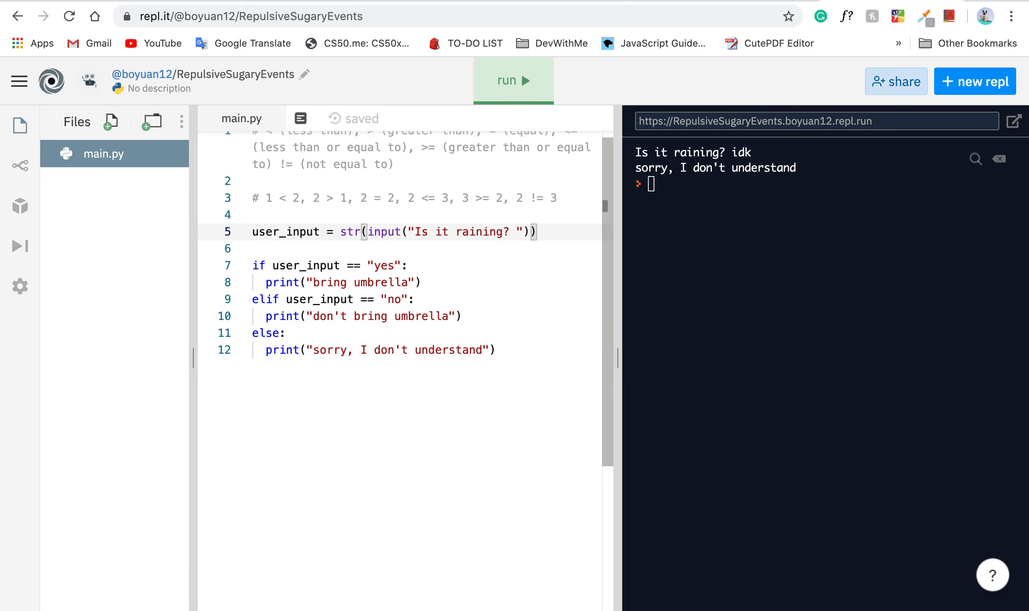
pyautogui.write('.tolower')
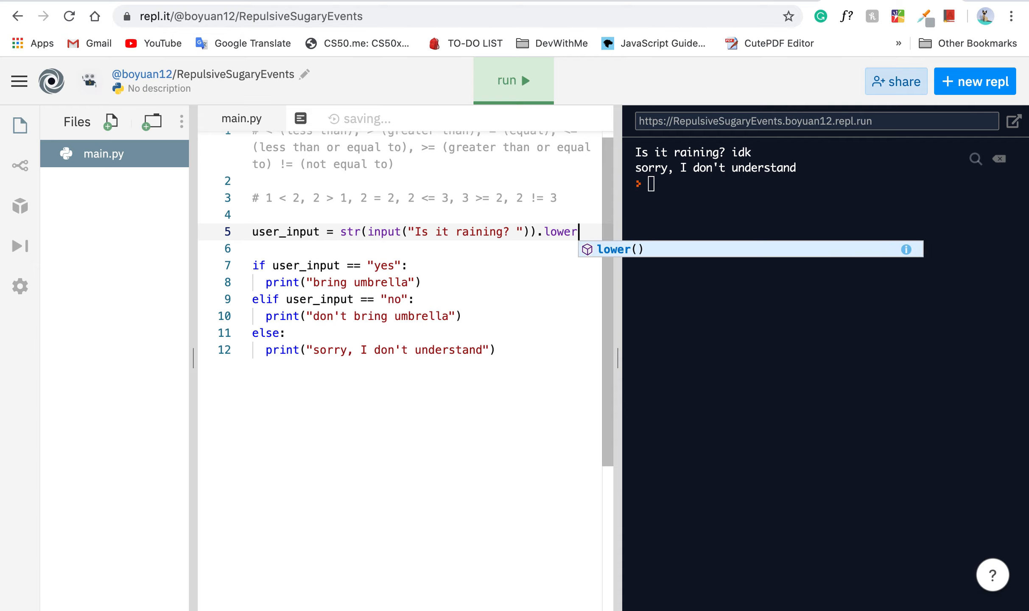
# Remove the partial .lower from line 5 and clear the console output.
pyautogui.press('BackSpace')
pyautogui.write('clear')
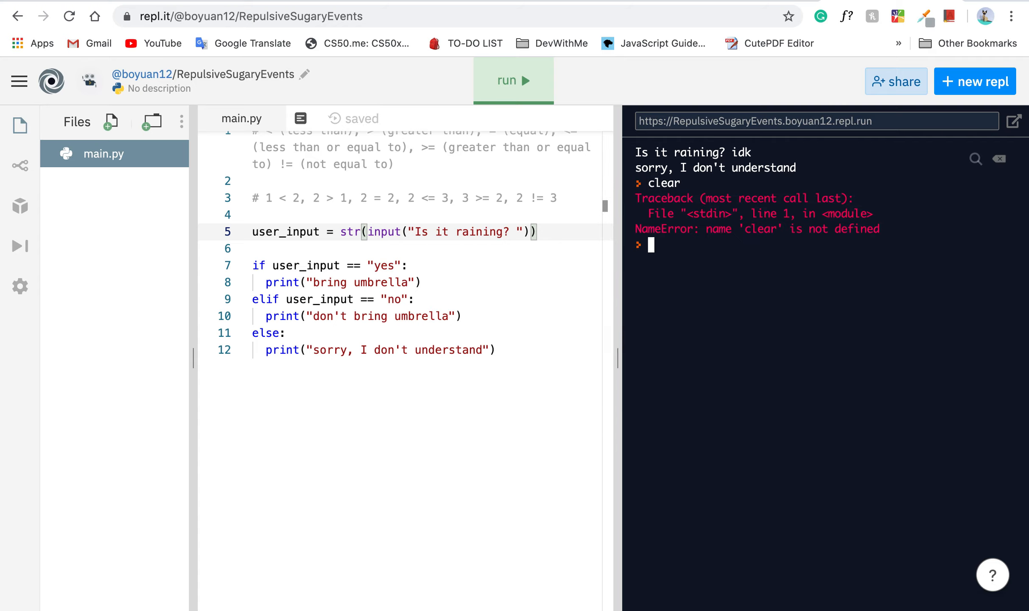
pyautogui.click(999, 159)
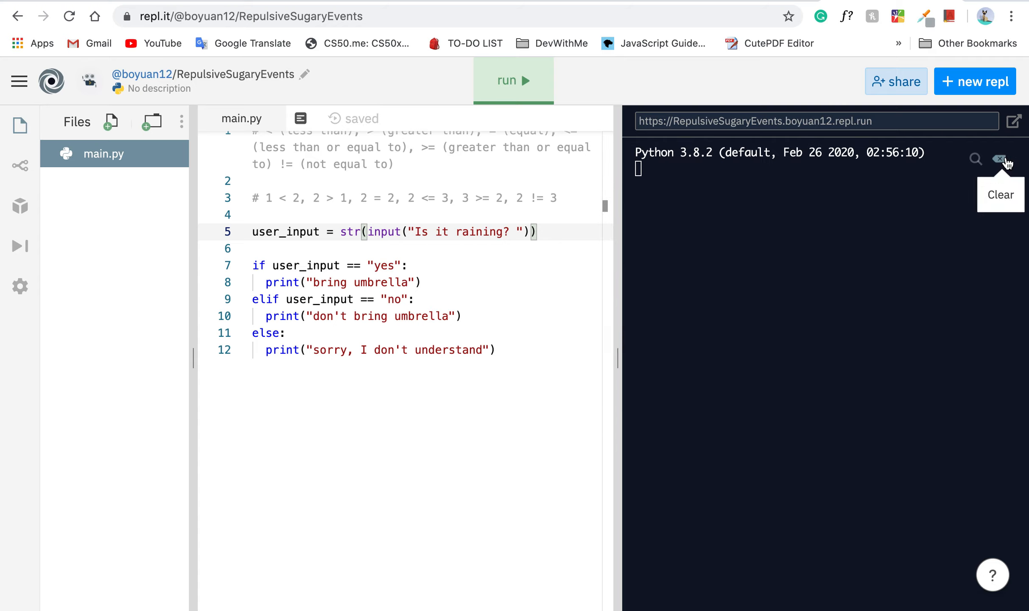
pyautogui.moveTo(557, 265)
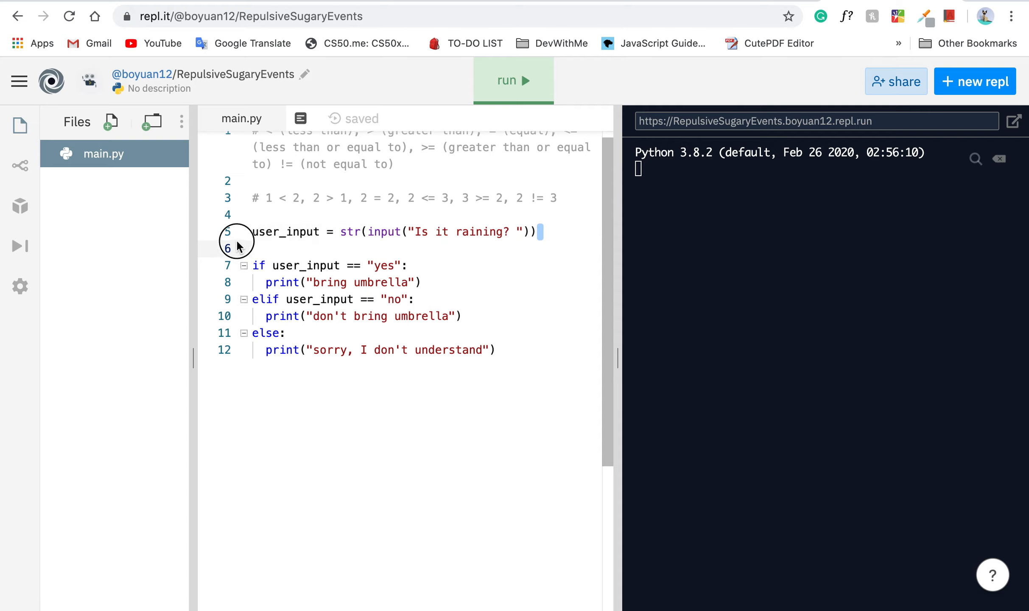
# Run answering YES to get the sorry message, then add .lower() to line 5's input.
pyautogui.click(513, 81)
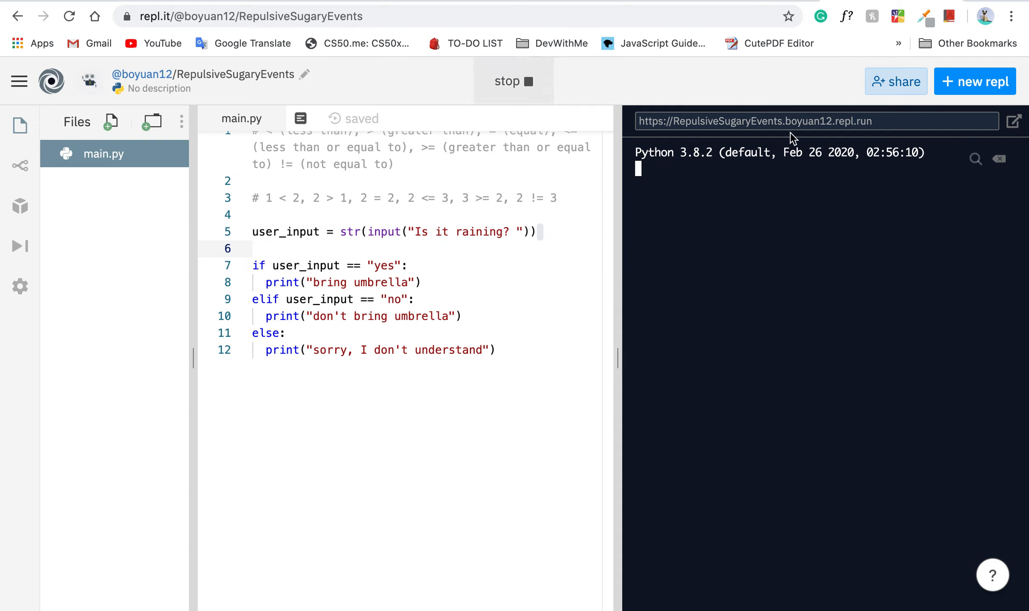
pyautogui.write('YES')
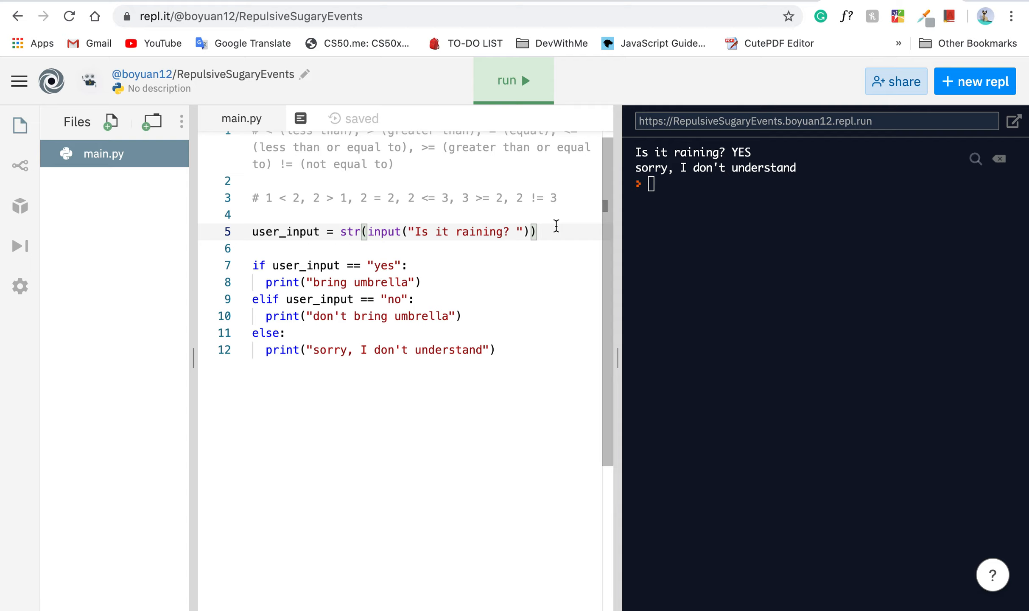
pyautogui.moveTo(554, 263)
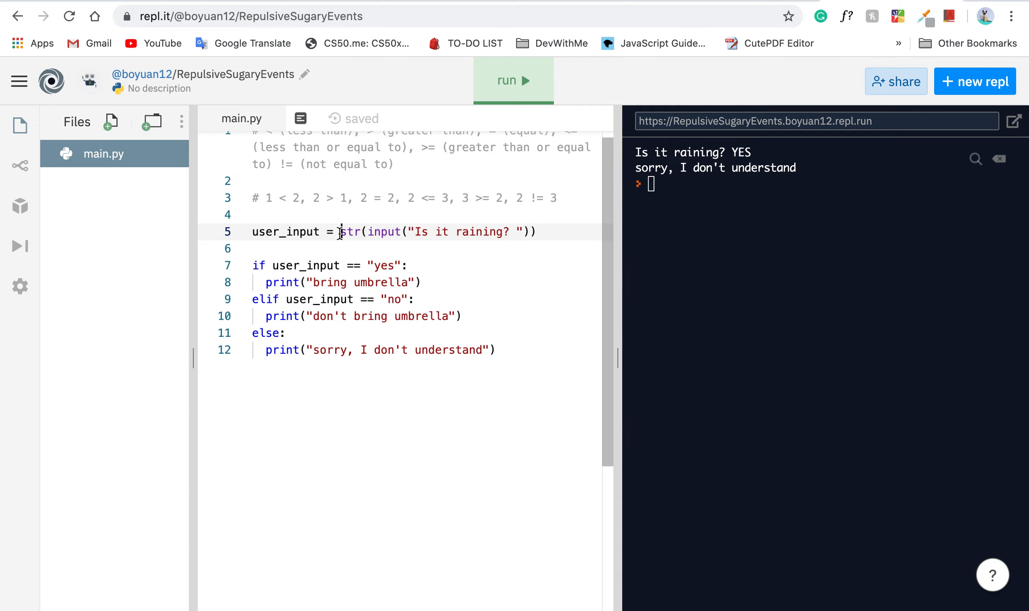
pyautogui.write('lower(')
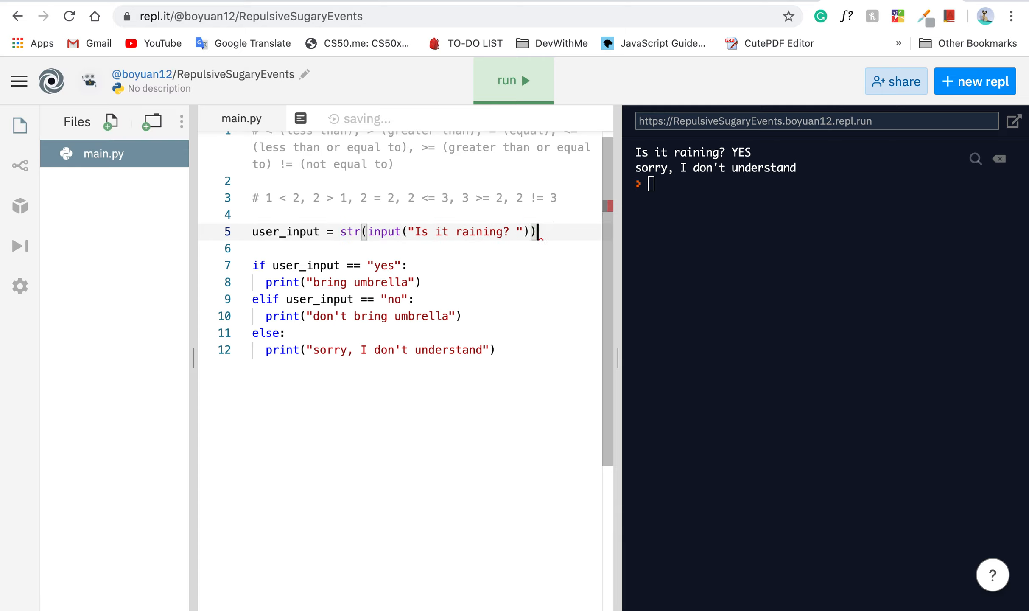
pyautogui.write('.lower(')
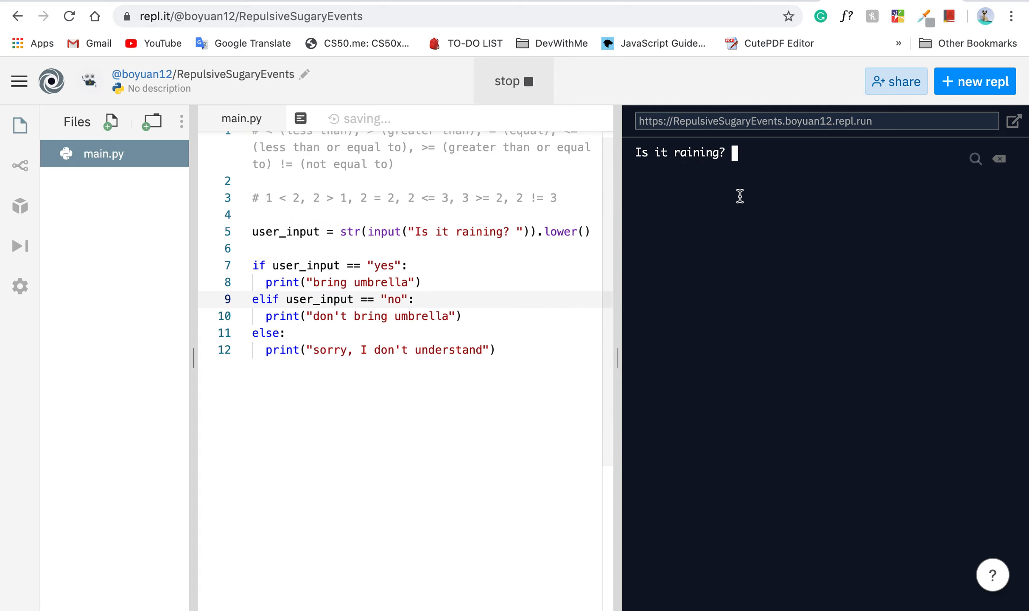
# Answer YES to get "bring umbrella", then delete .lower() from line 5.
pyautogui.write('YES')
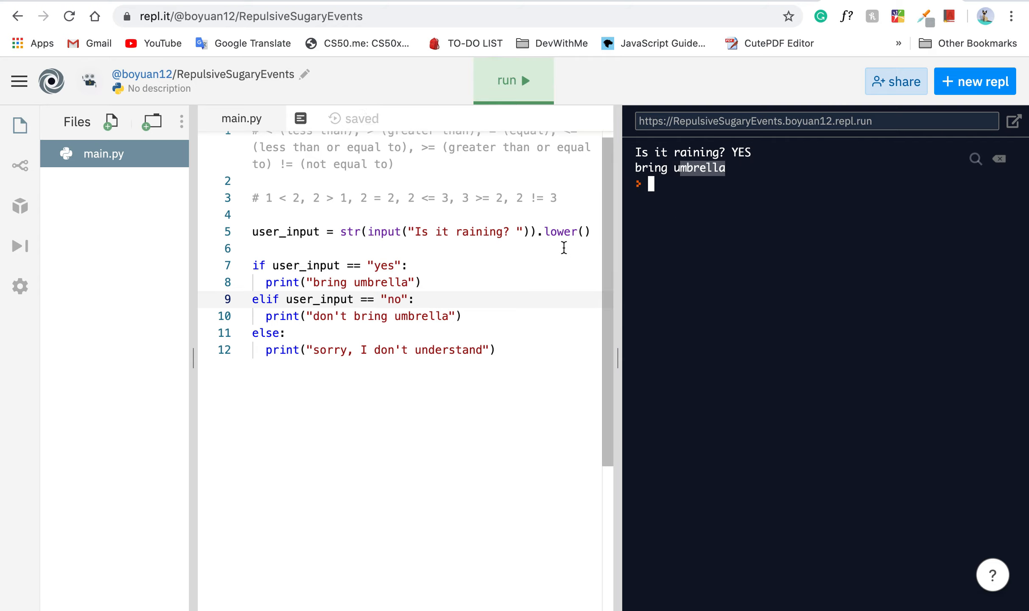
pyautogui.moveTo(561, 231)
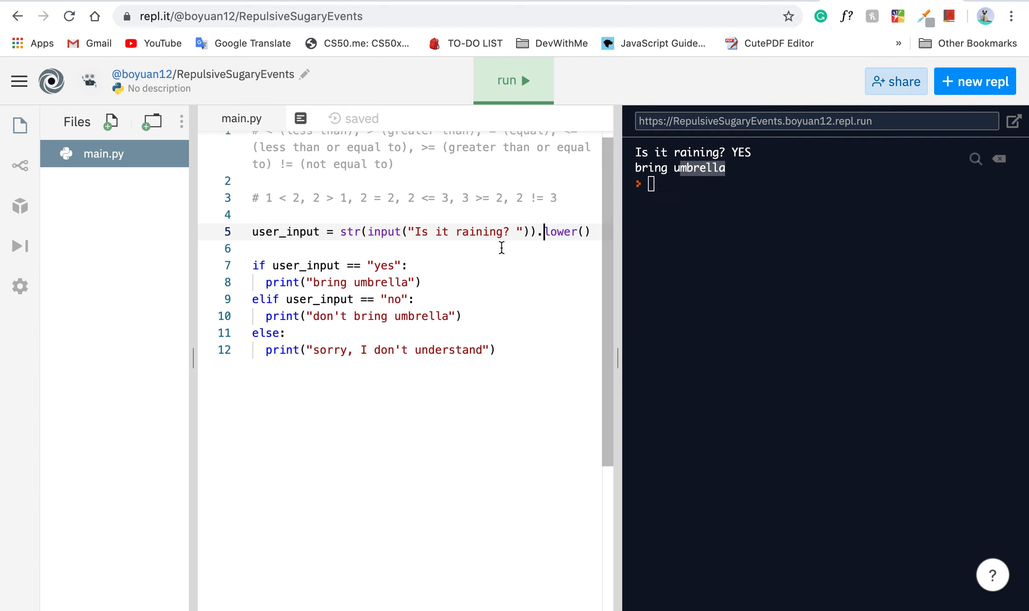
pyautogui.moveTo(588, 275)
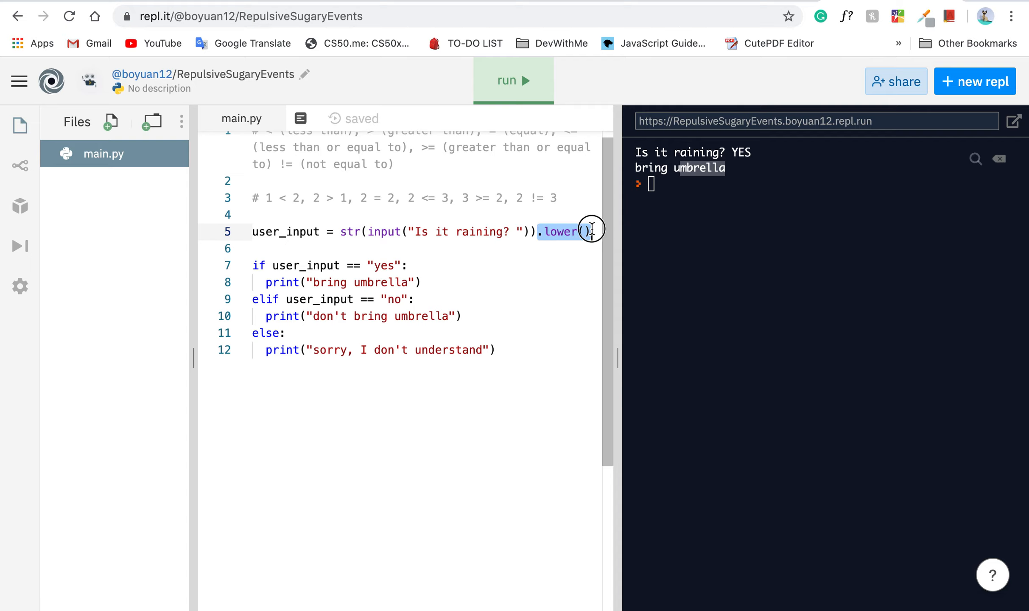
pyautogui.press('Backspace')
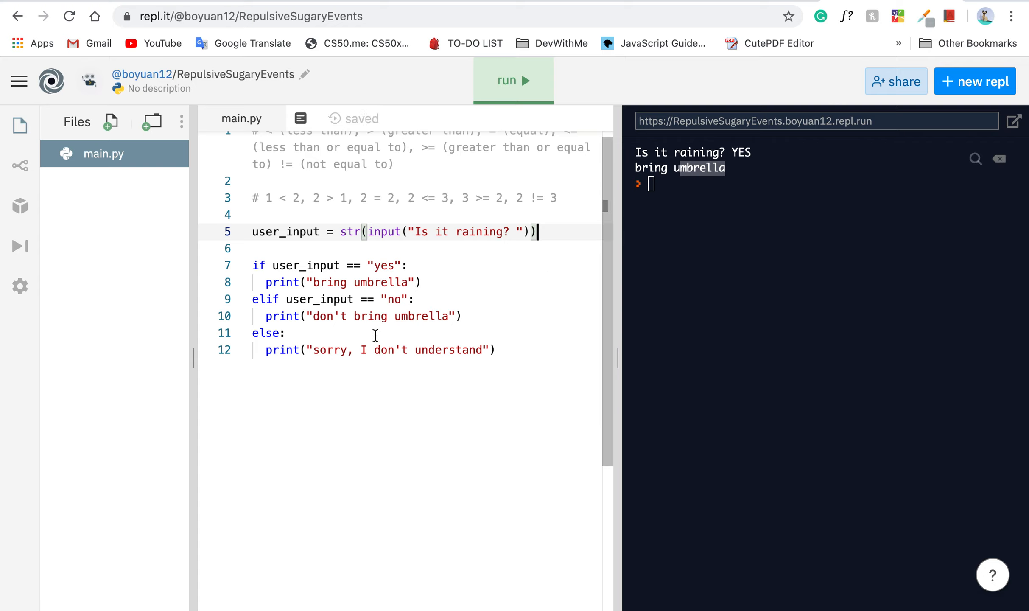
pyautogui.moveTo(419, 278)
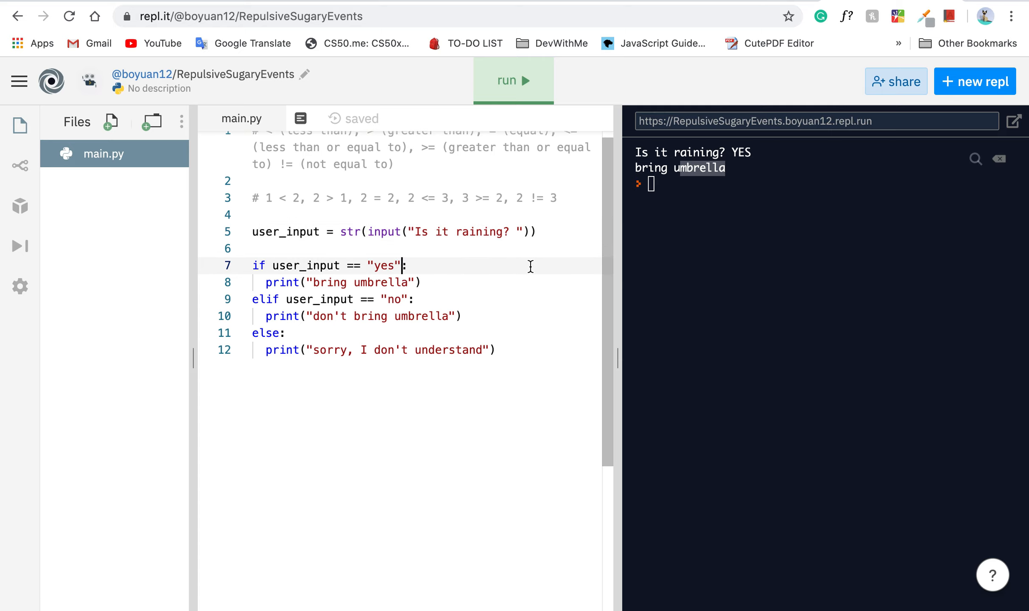
# Extend line 7 to user_input == "yes" or user_input == "YES".
pyautogui.write('or')
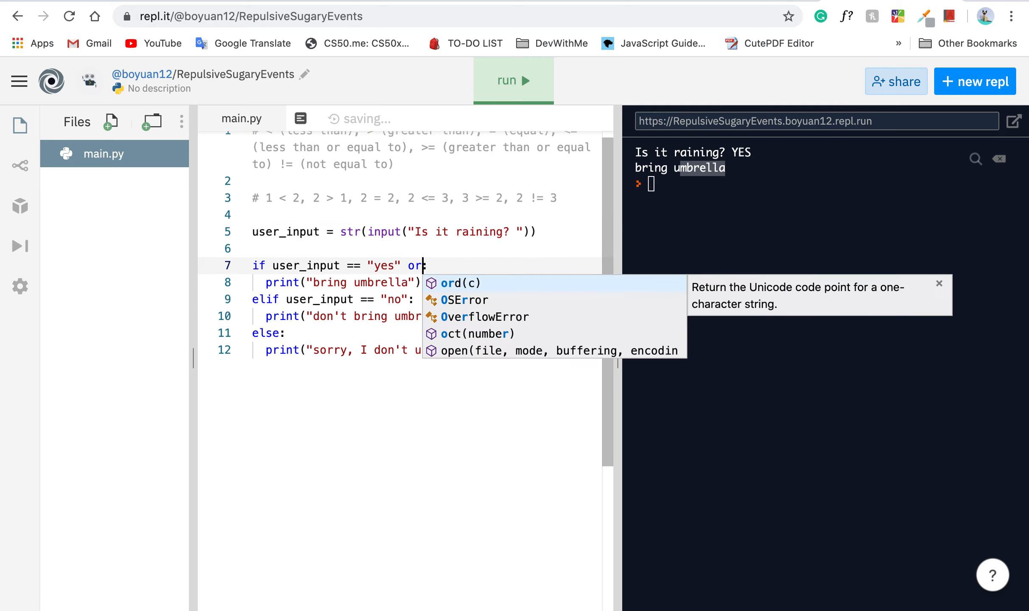
pyautogui.write('user_input == "')
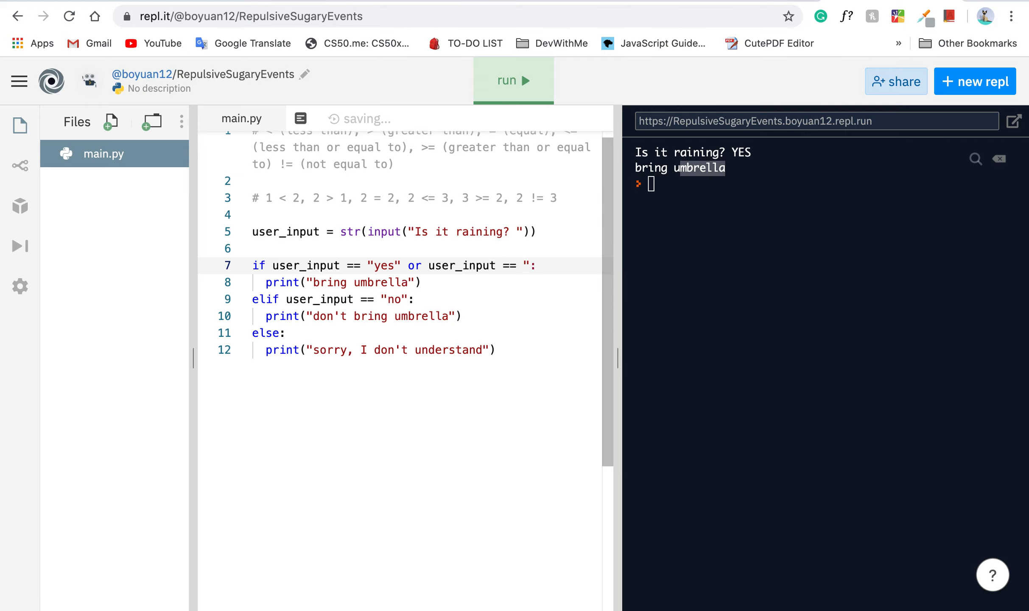
pyautogui.write('YES')
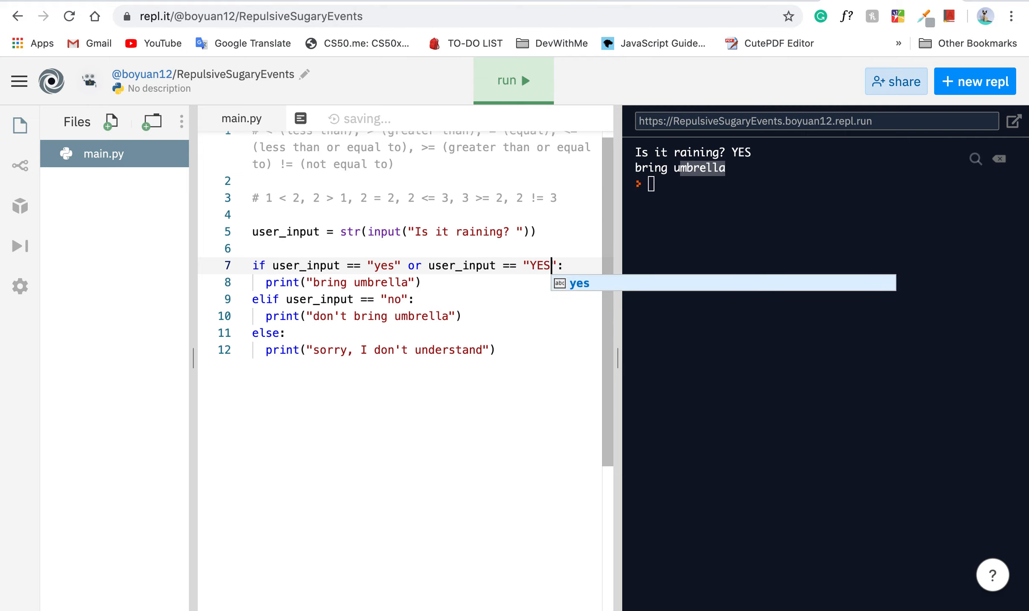
pyautogui.click(513, 81)
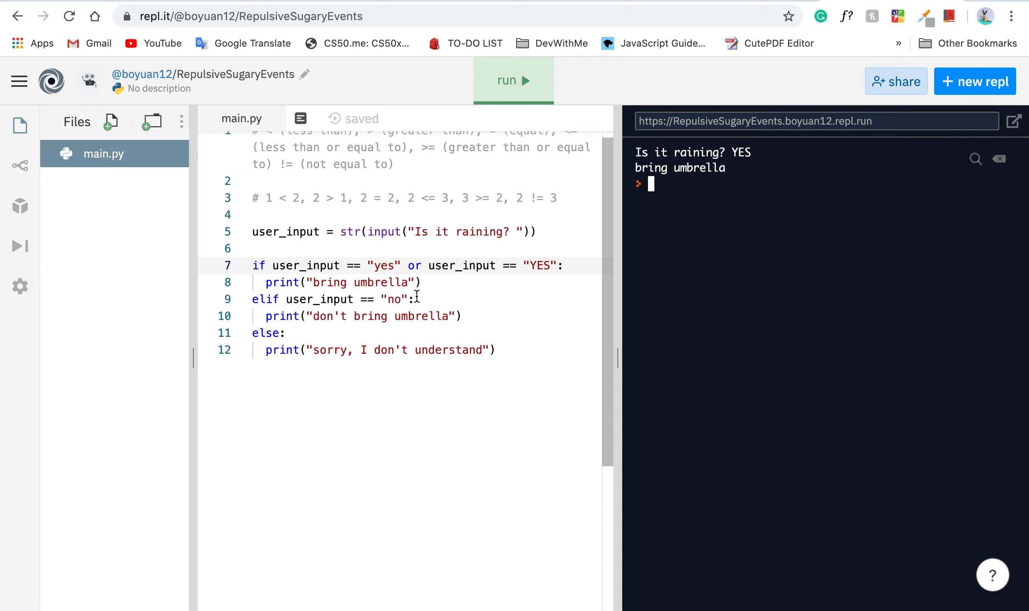
# Change or to and on line 7, then answer YES and get the sorry message.
pyautogui.write('a')
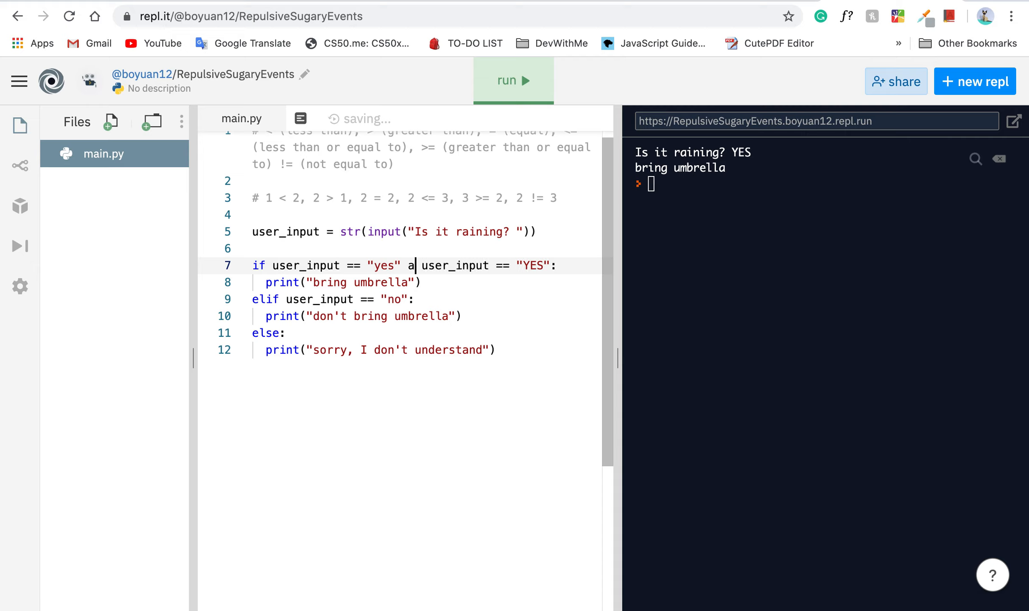
pyautogui.write('nd')
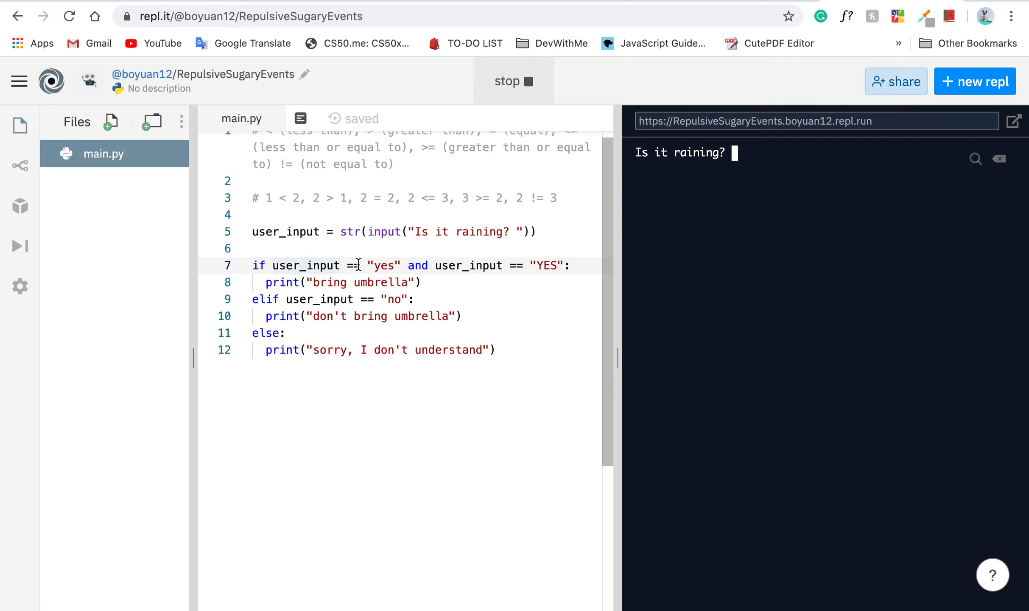
pyautogui.doubleClick(384, 265)
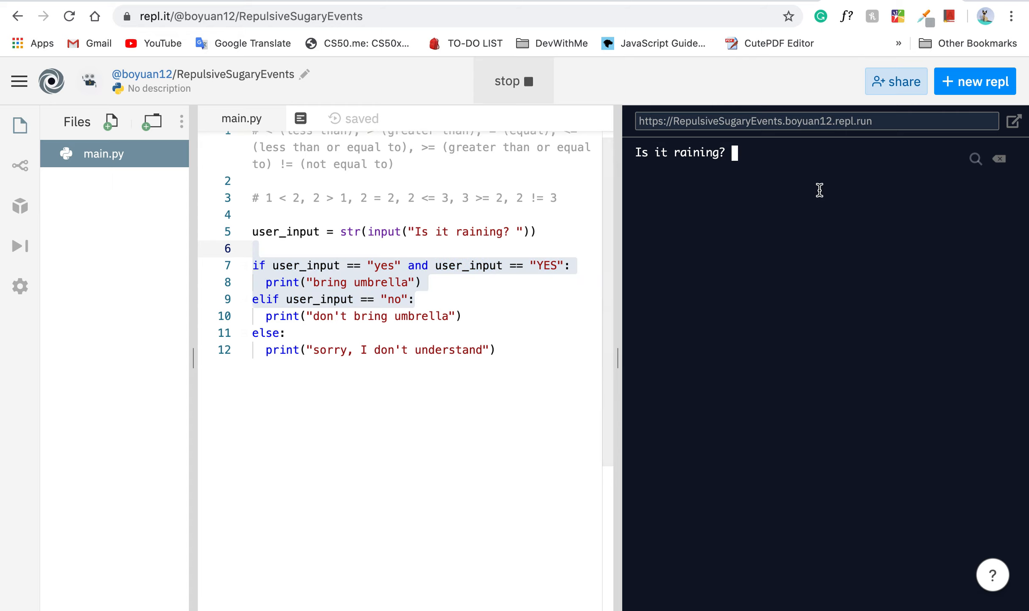
pyautogui.write('y')
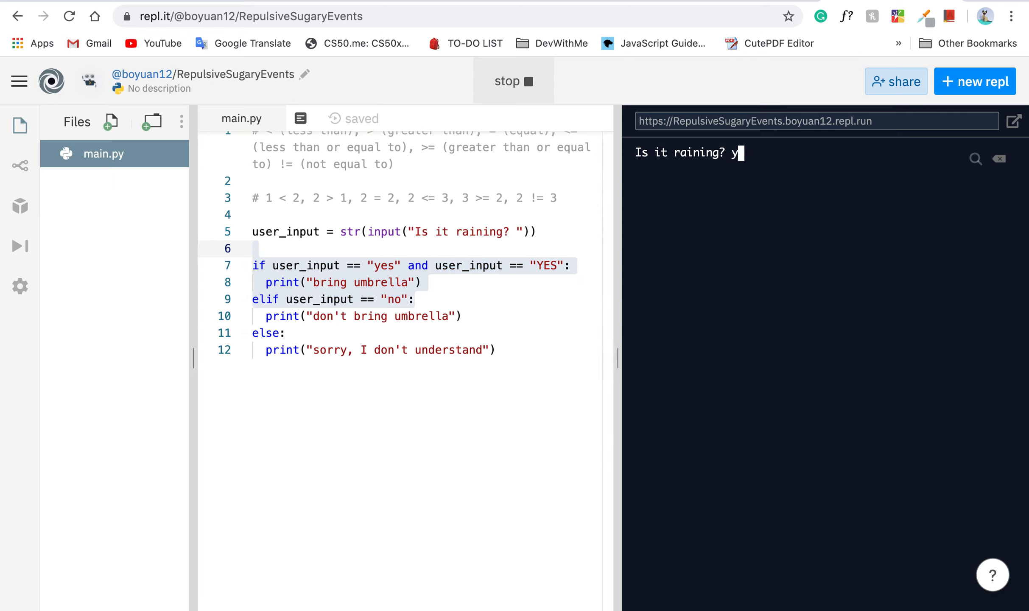
pyautogui.press('Enter')
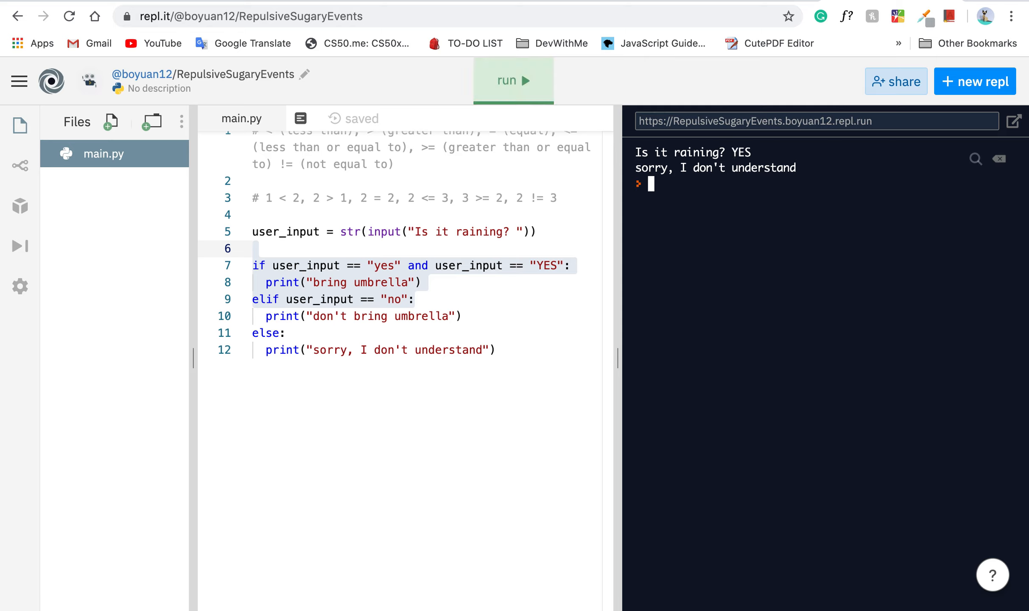
pyautogui.click(542, 265)
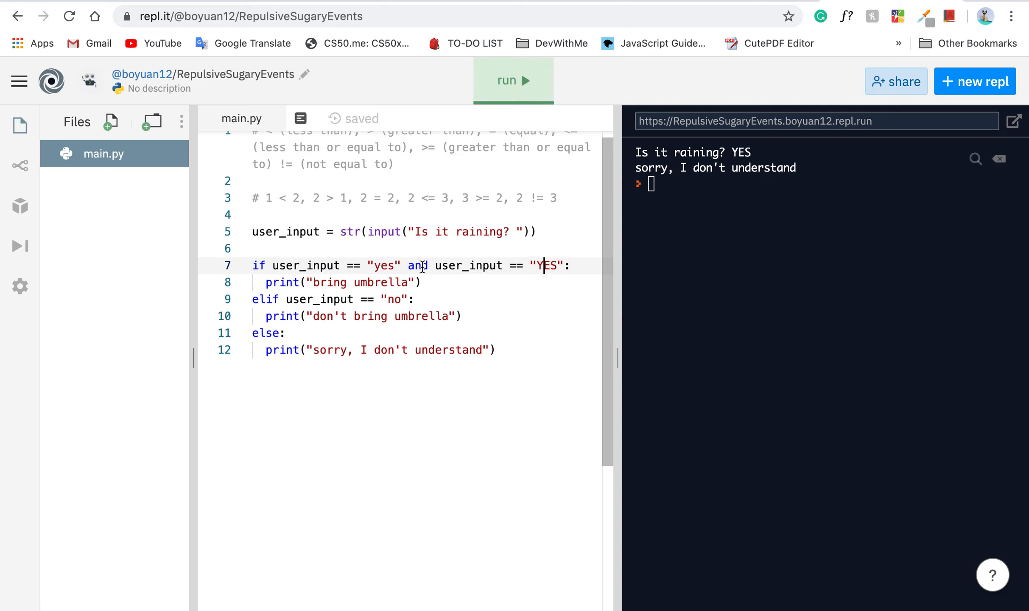
# Restore or on line 7, retype the else print line, and add a blank line.
pyautogui.write('or')
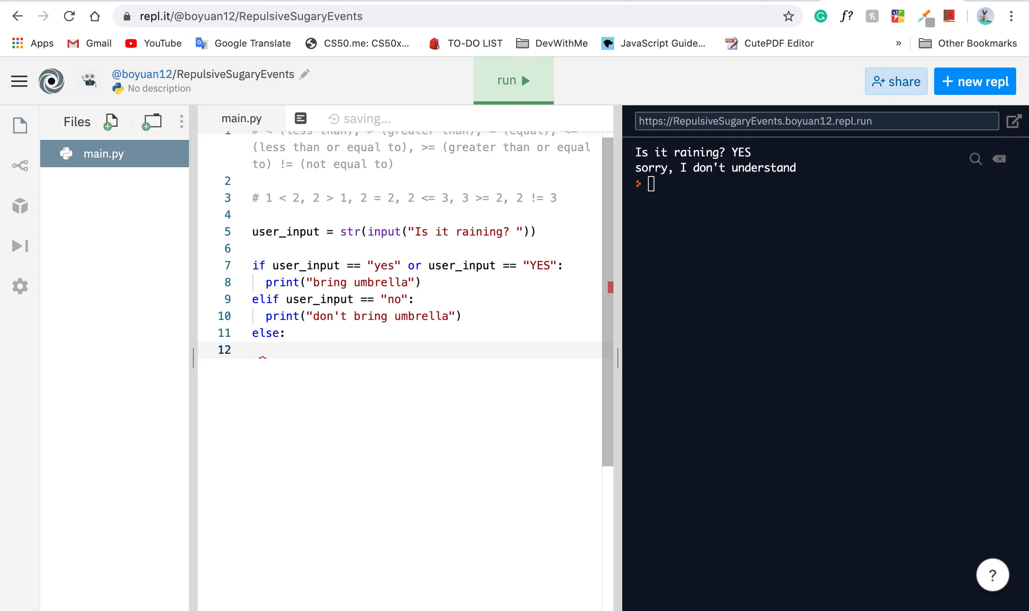
pyautogui.write('print("sorry, I don\'t understand")')
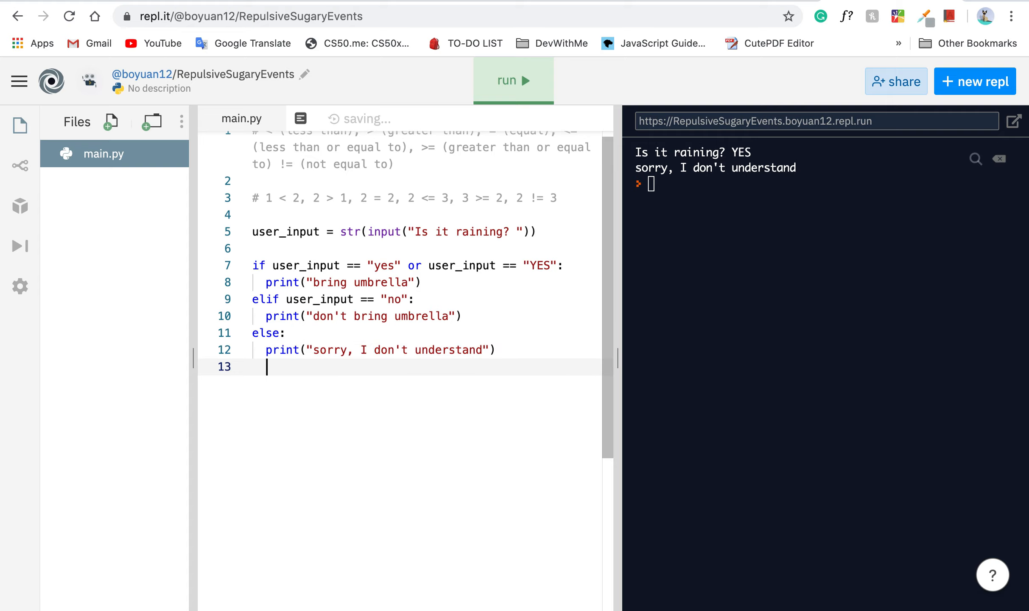
pyautogui.press('enter')
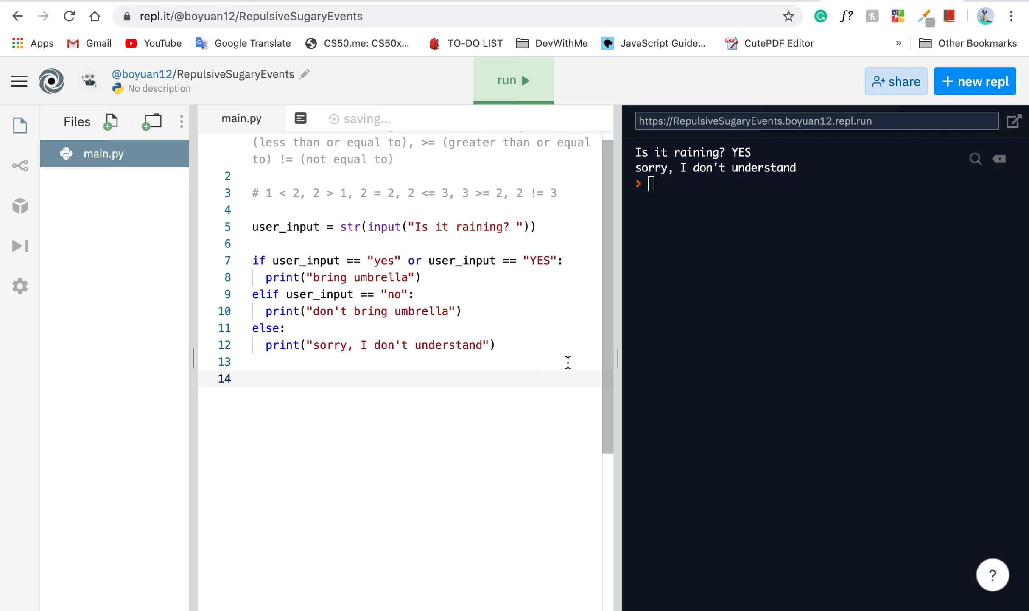